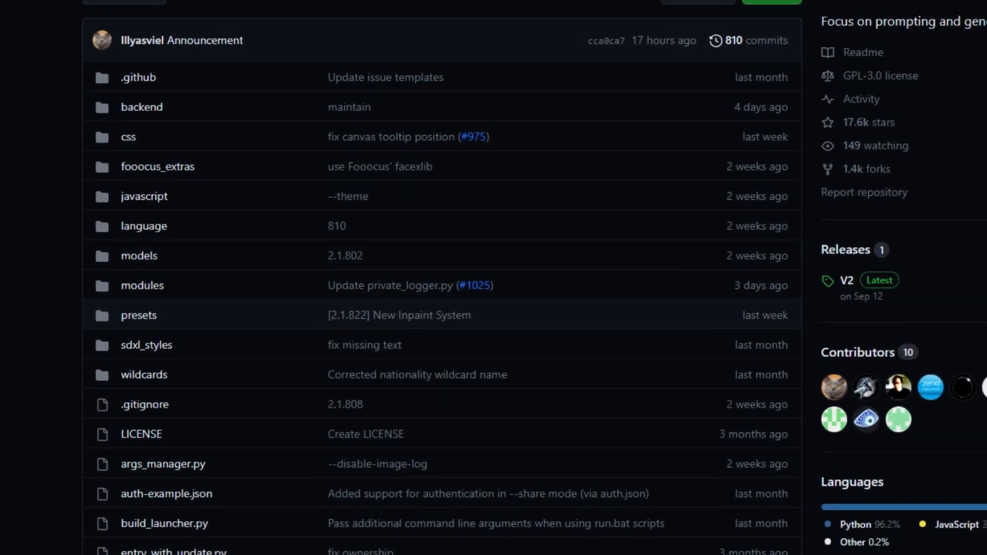
- Scroll the 'portrait of man' results and preview the smiling bearded man in a plaid shirt
scroll(down, 3)
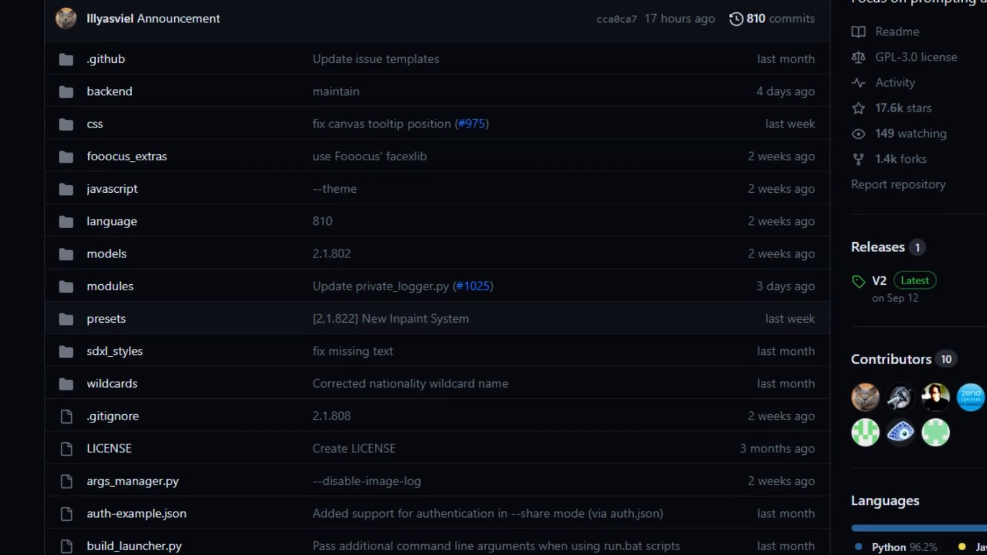
scroll(down, 3)
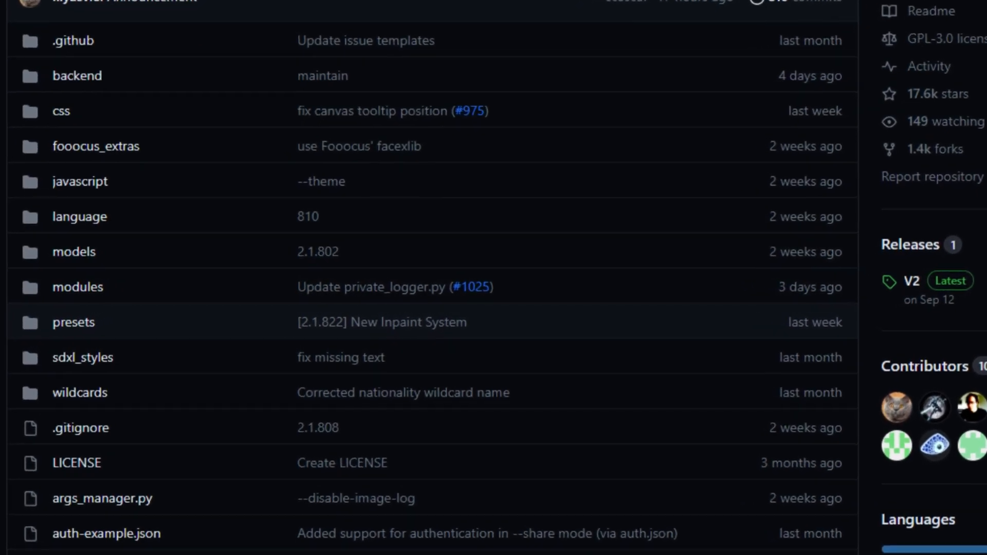
scroll(down, 3)
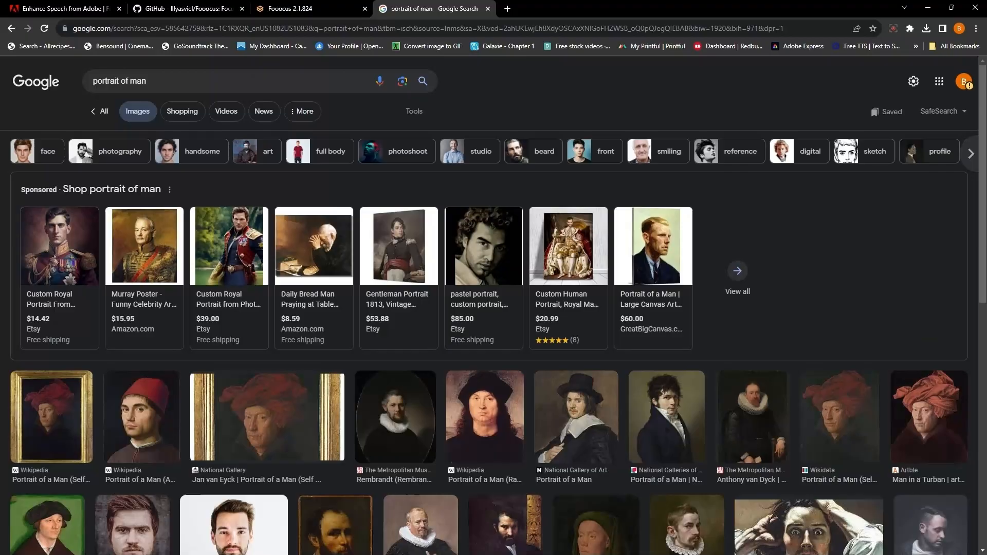
scroll(down, 3)
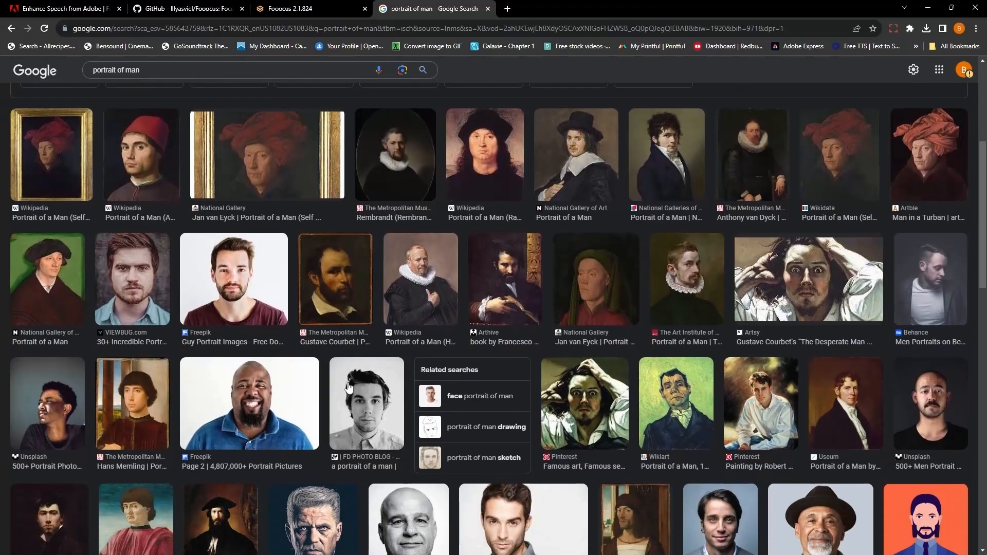
scroll(down, 3)
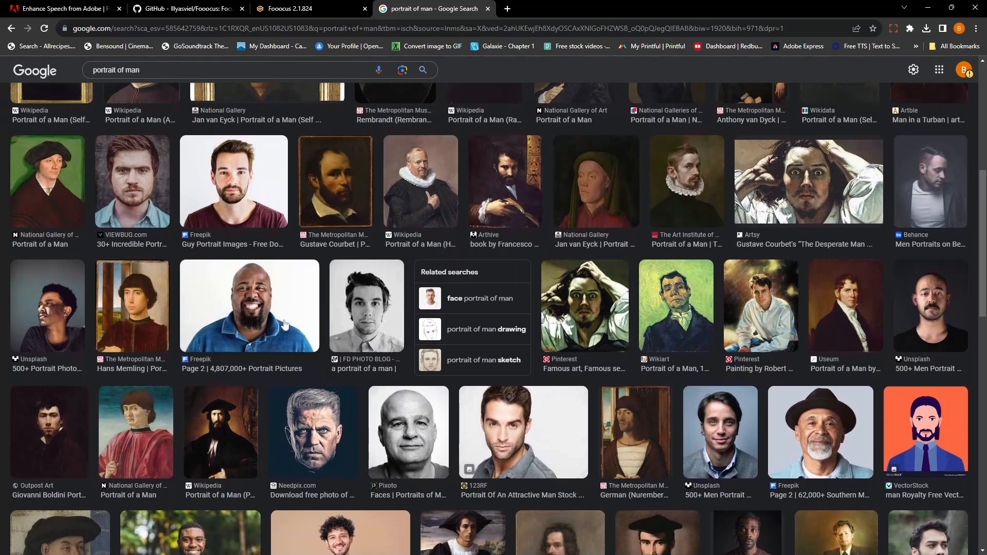
mouse_move(317, 306)
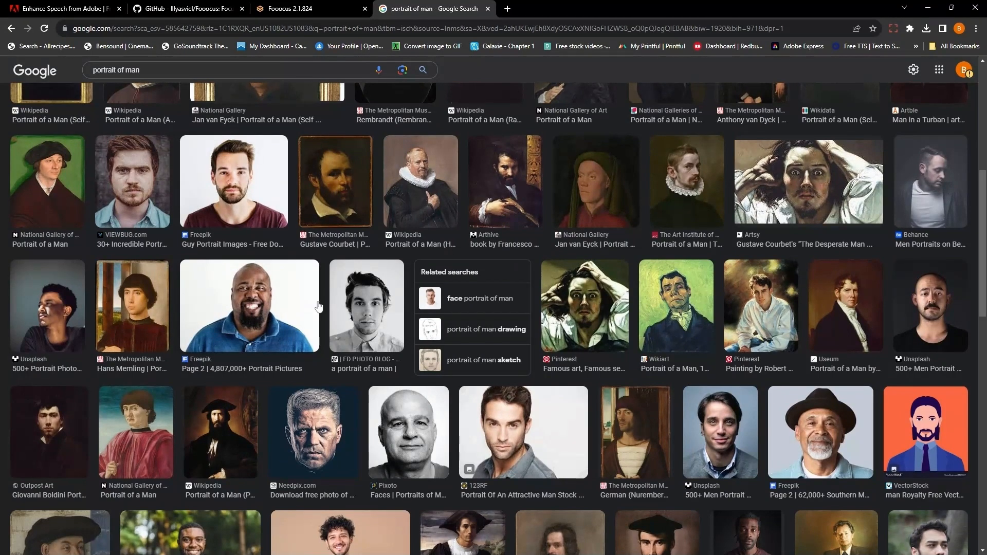
scroll(down, 3)
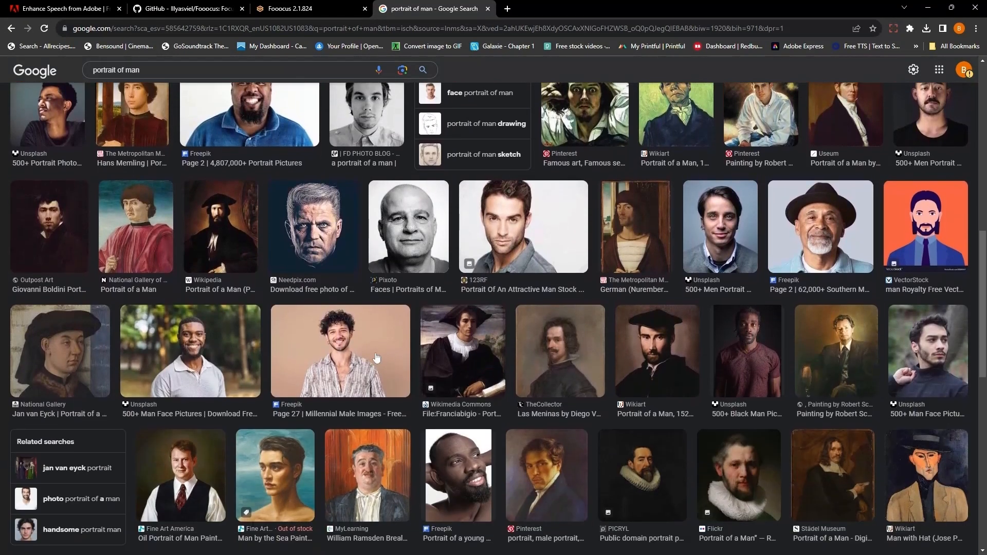
mouse_move(389, 361)
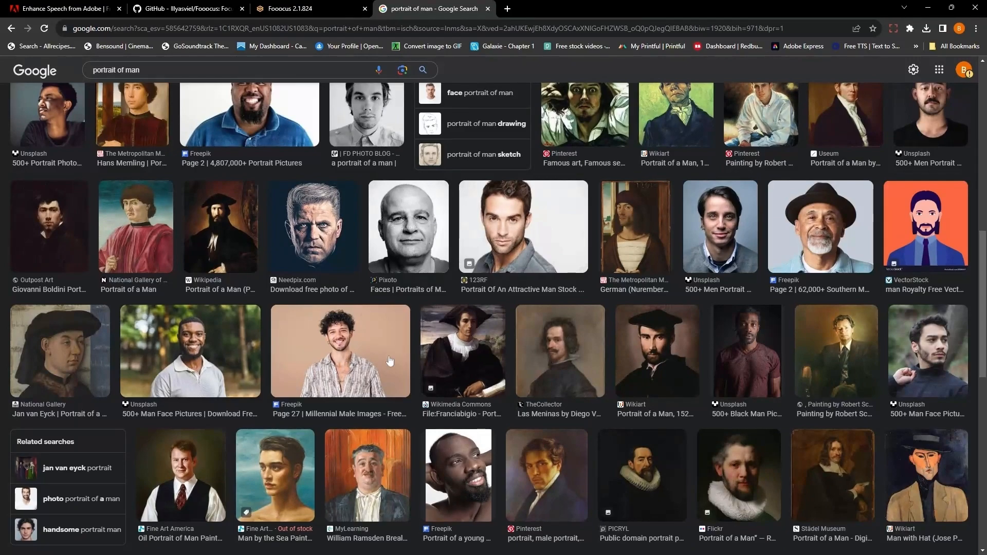
scroll(down, 3)
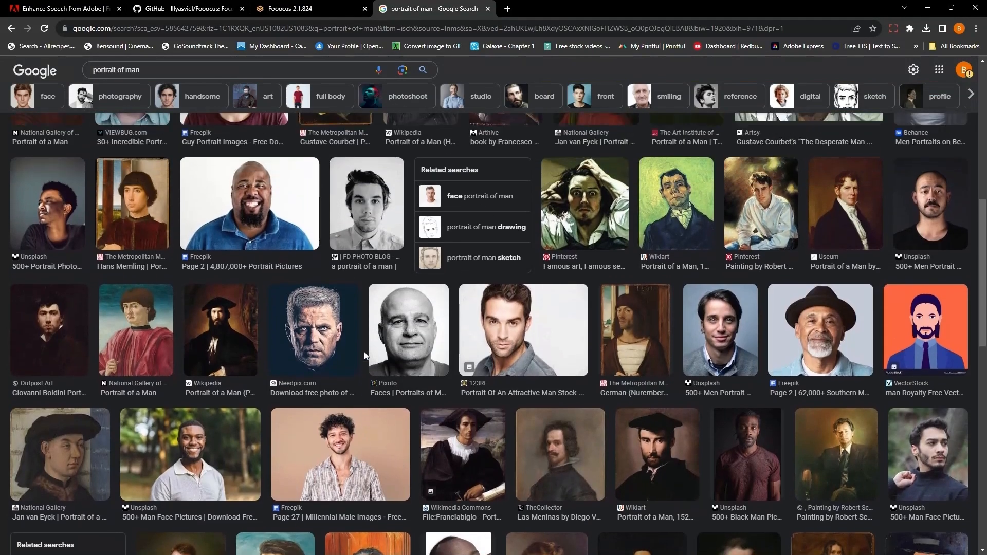
scroll(down, 3)
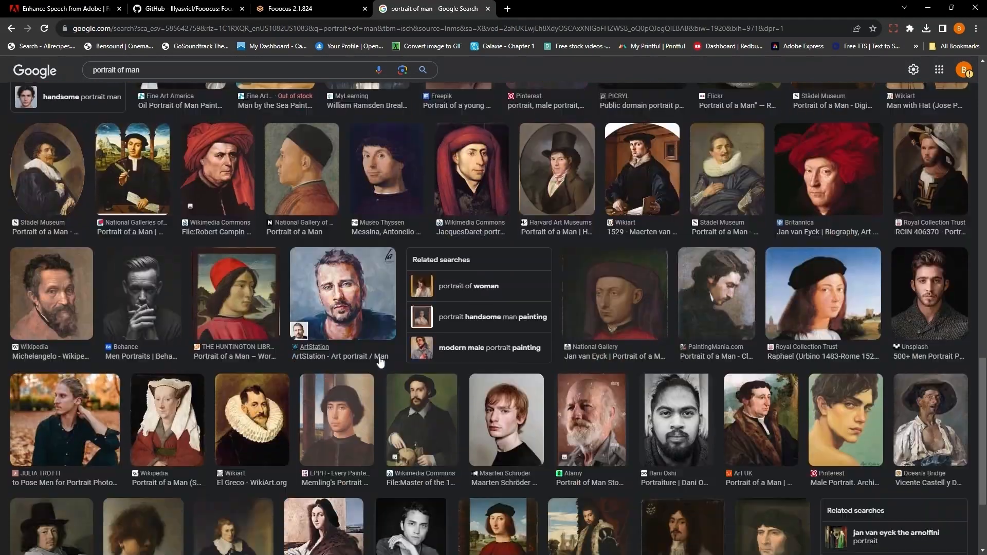
scroll(down, 3)
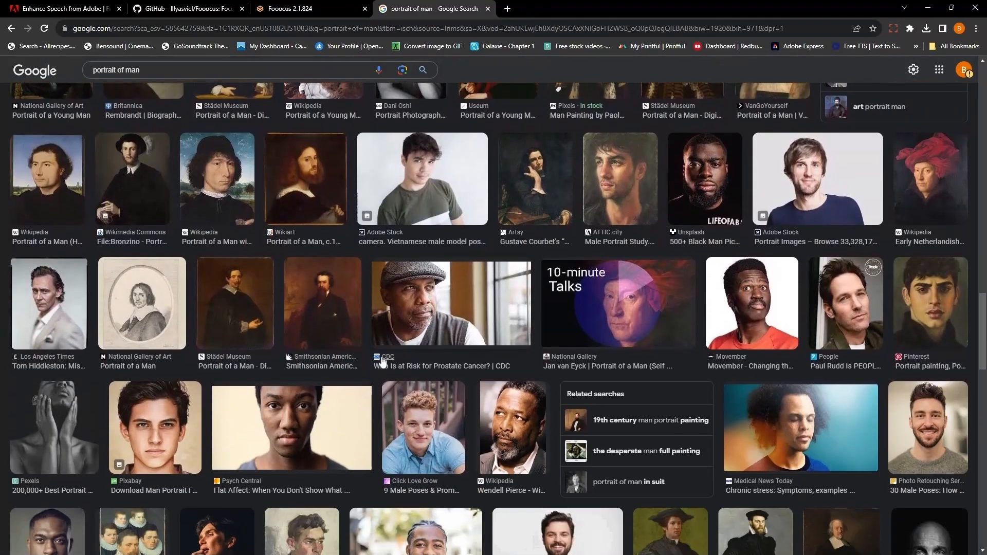
scroll(down, 3)
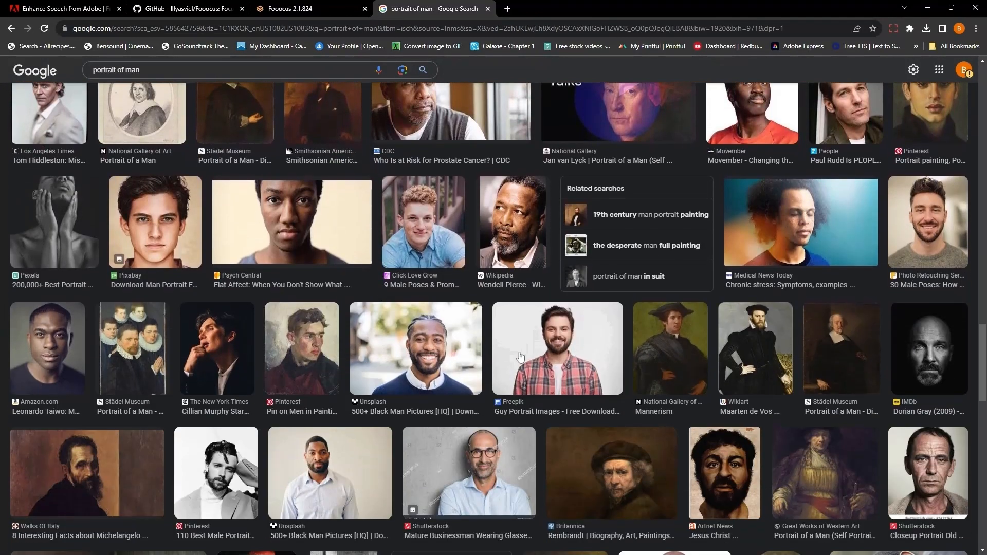
click(557, 349)
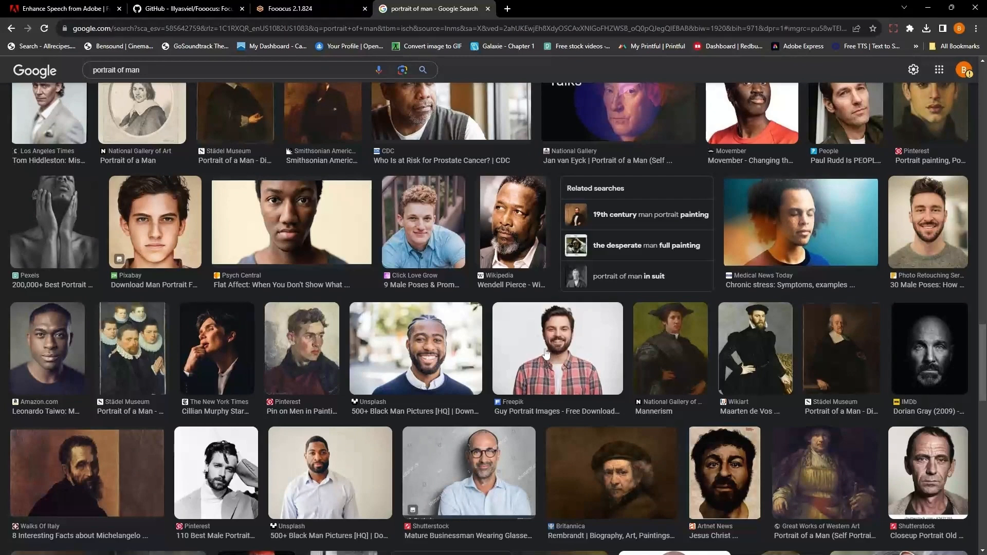
click(556, 350)
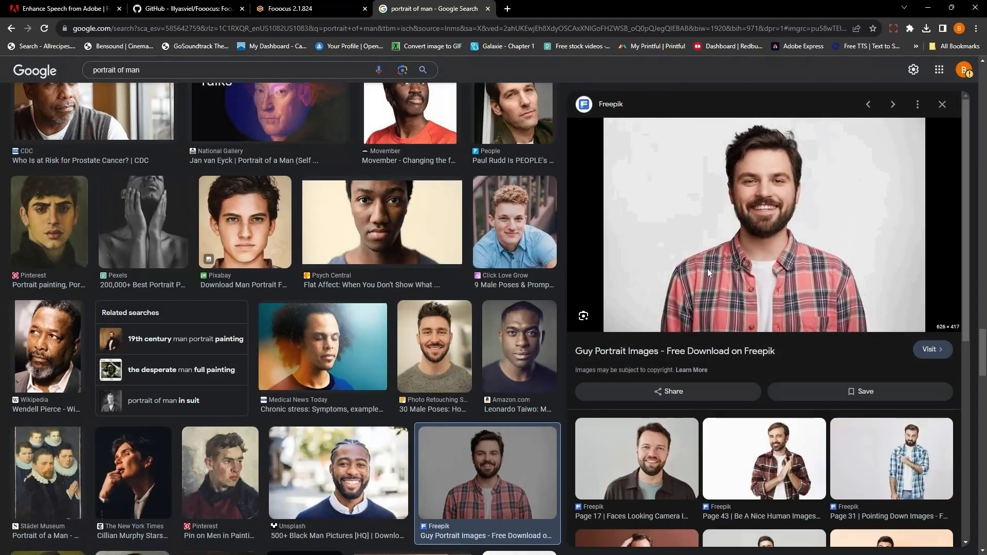
mouse_move(822, 86)
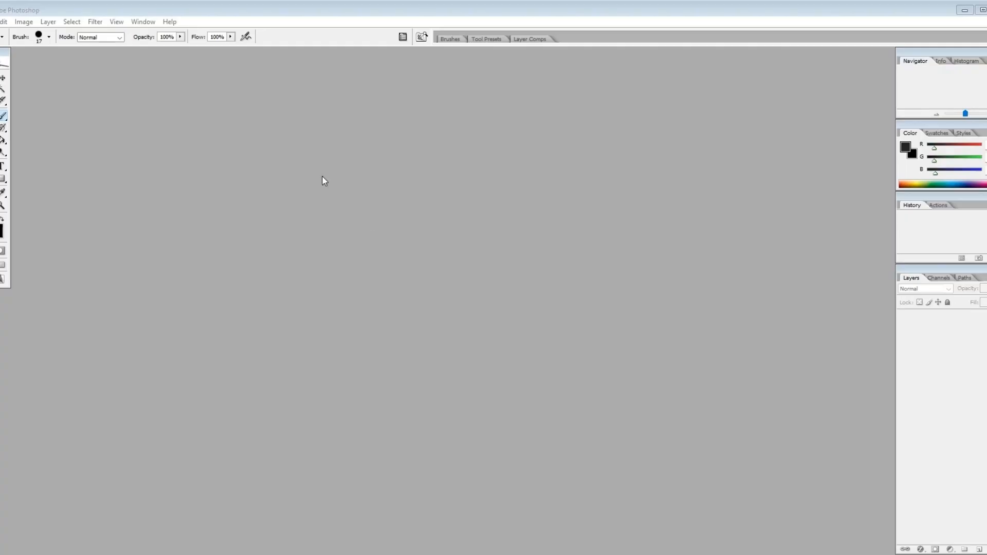
- Create a new blank document 1344 pixels wide
click(3, 21)
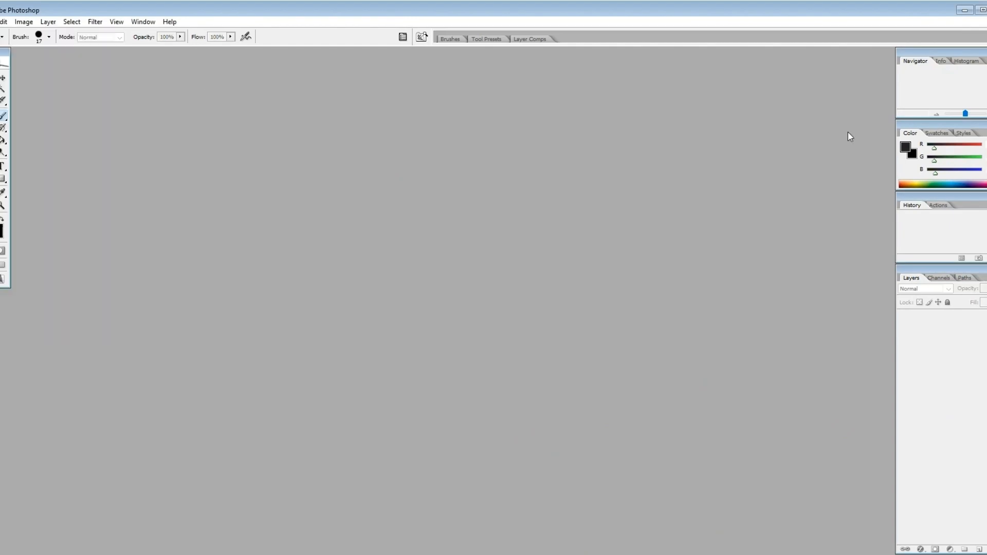
key(ctrl+n)
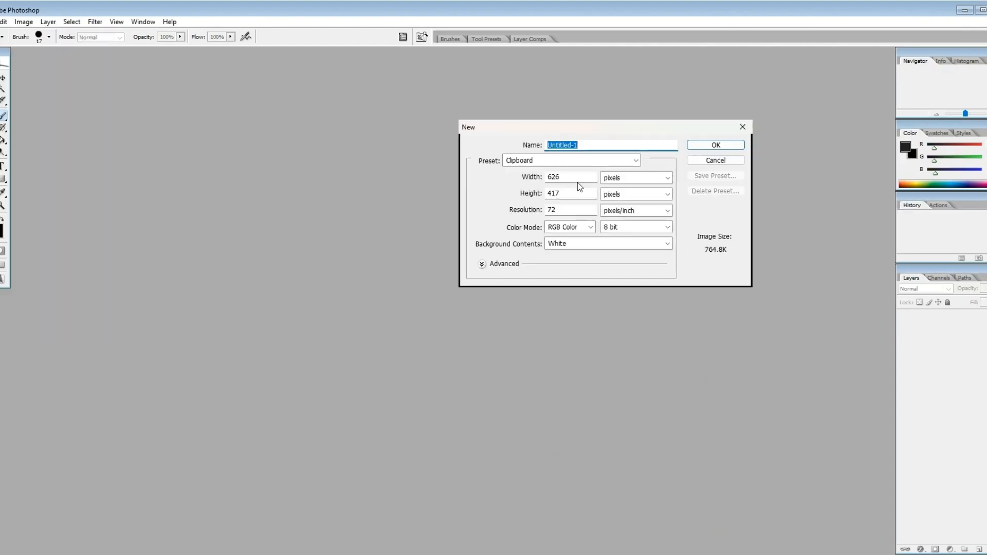
text(1344)
click(571, 193)
text(7)
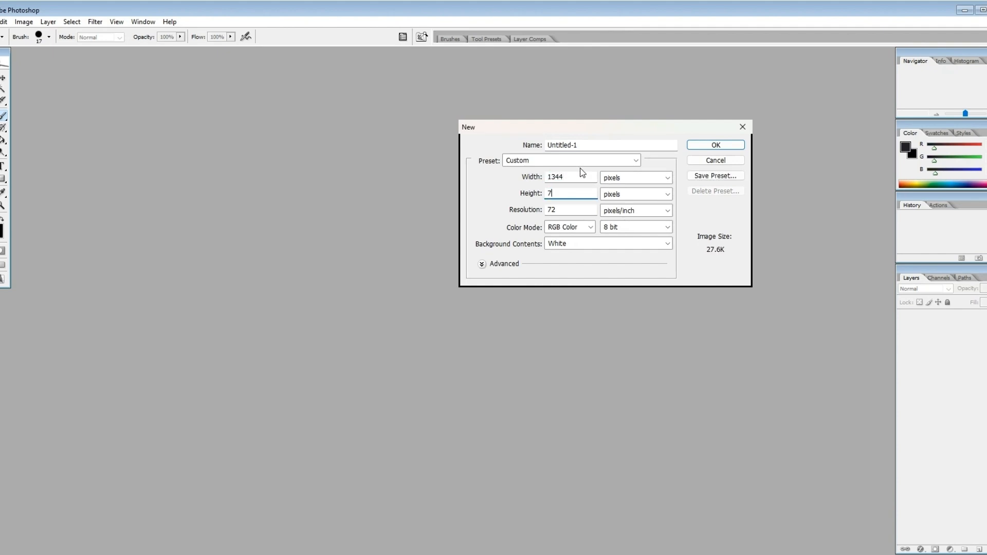
click(715, 145)
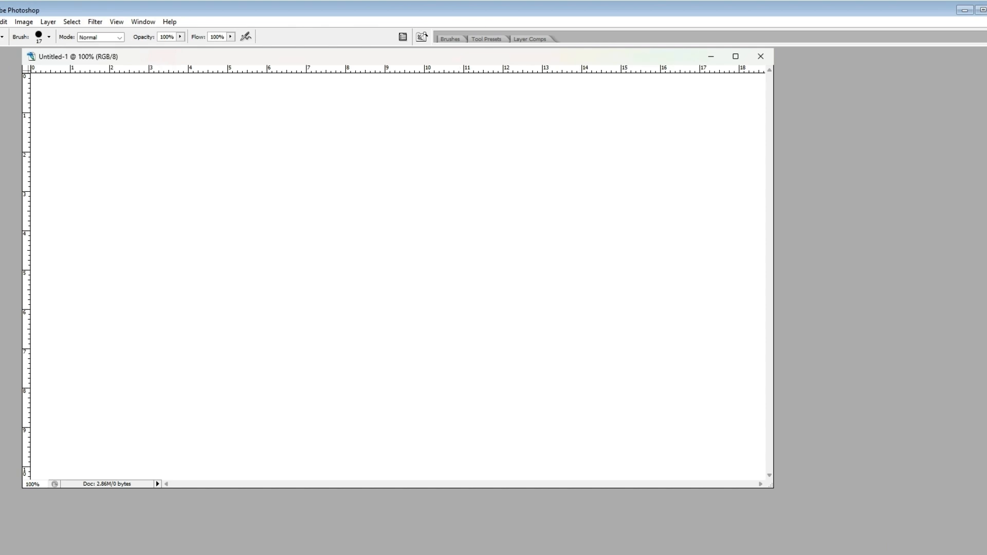
- Paste the bearded man portrait and free-transform it to span the canvas
click(5, 22)
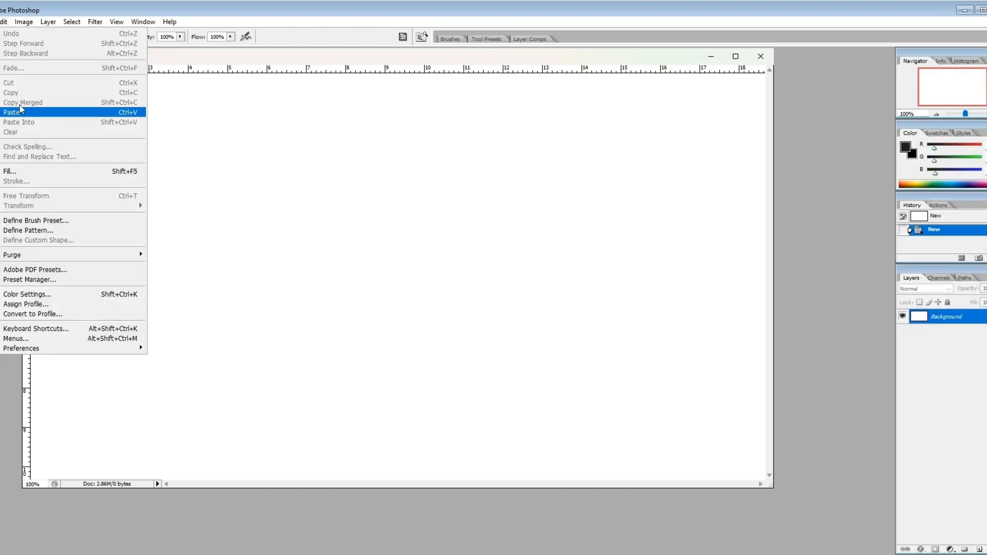
click(12, 112)
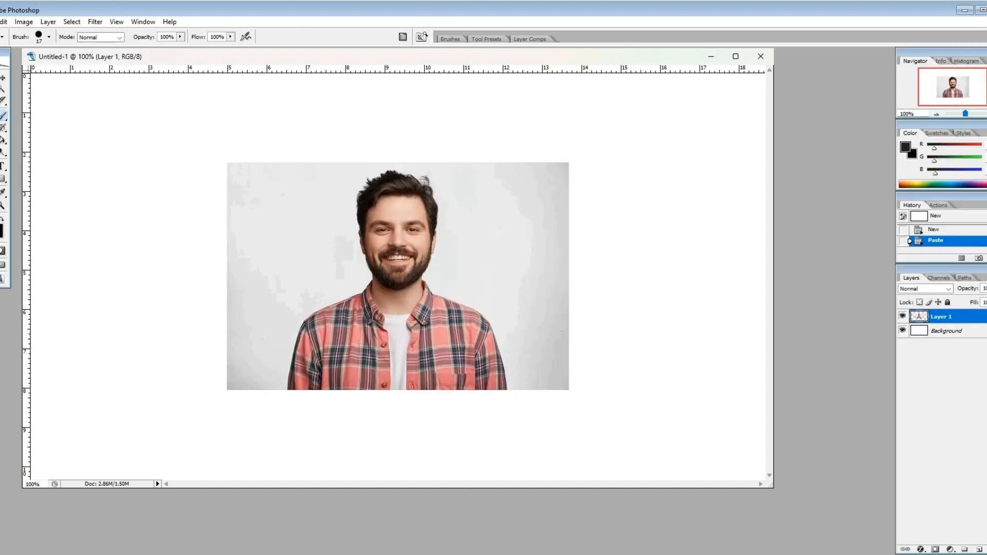
click(3, 21)
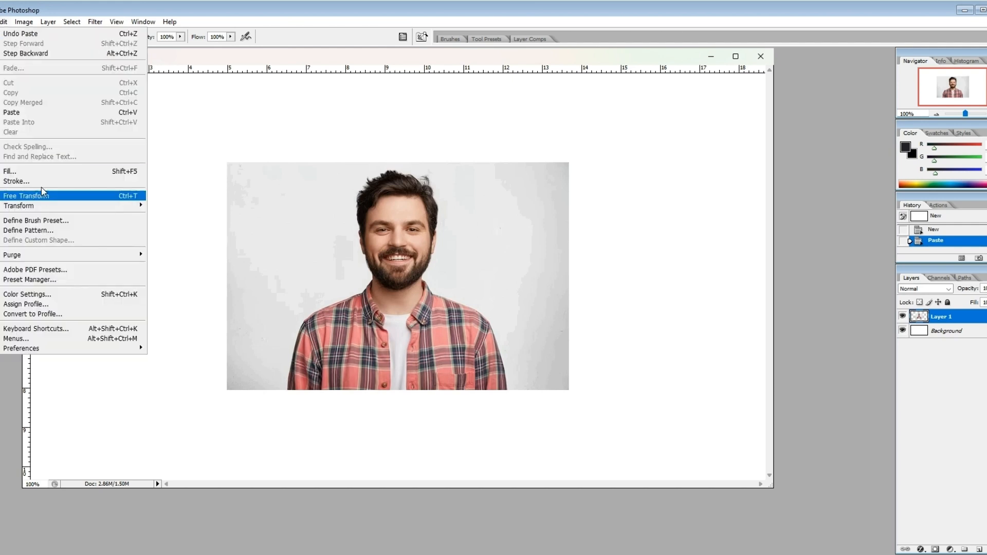
click(25, 195)
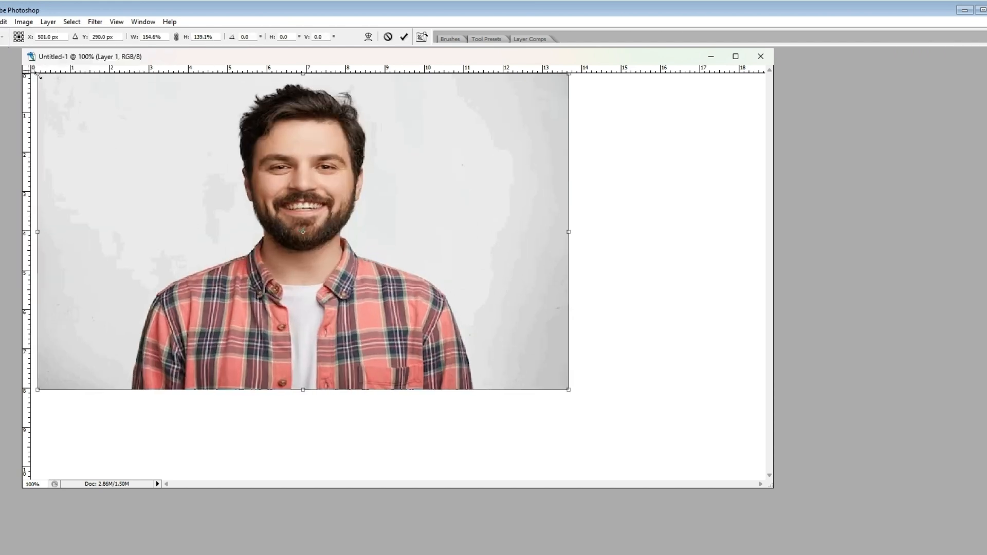
drag(569, 232, 570, 231)
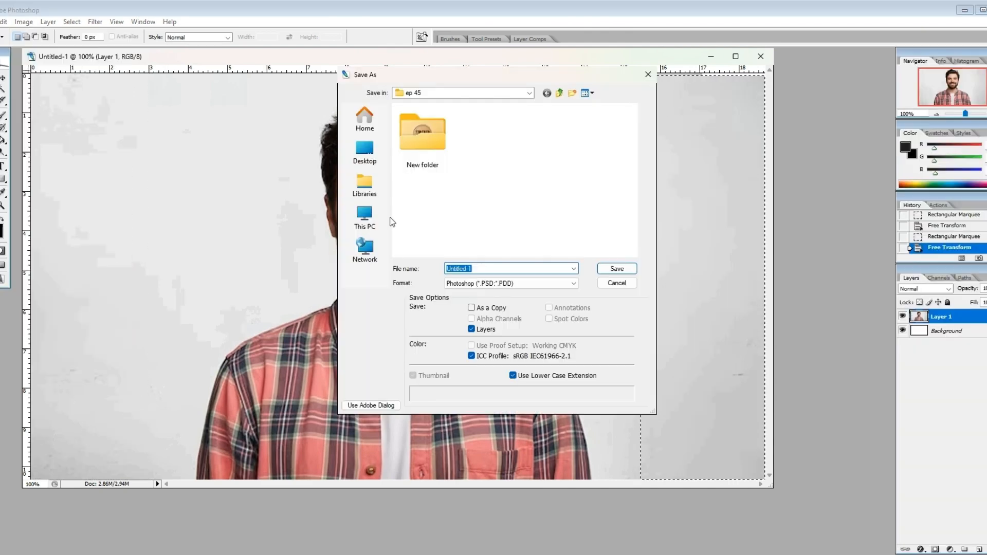
- Save the portrait as PNG over the existing sith3.png in the ep 45 folder
click(510, 283)
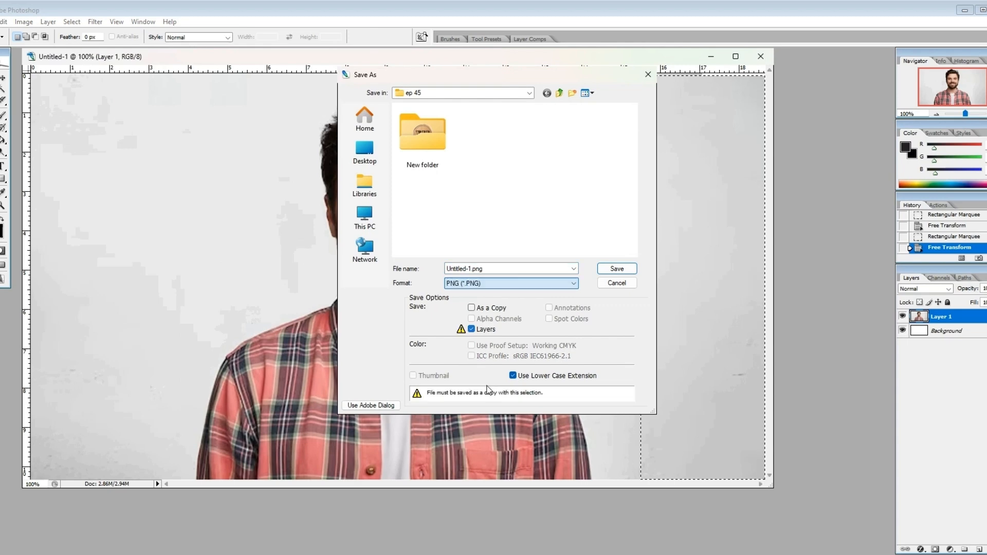
click(536, 220)
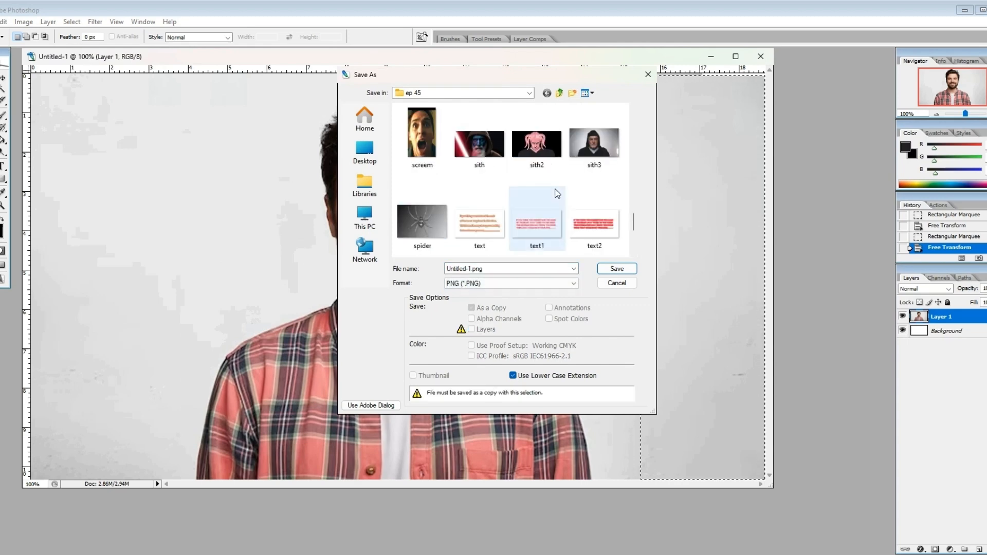
click(615, 268)
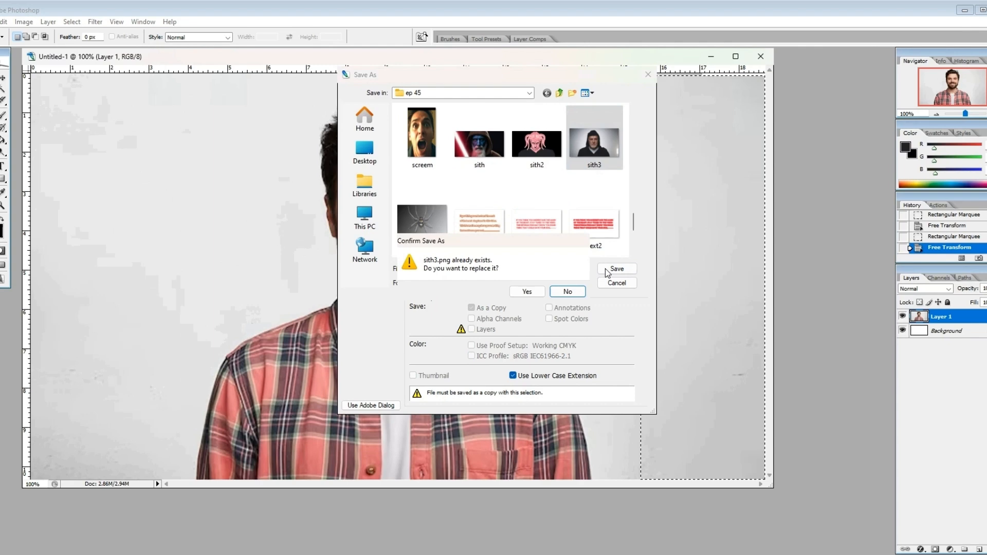
click(527, 291)
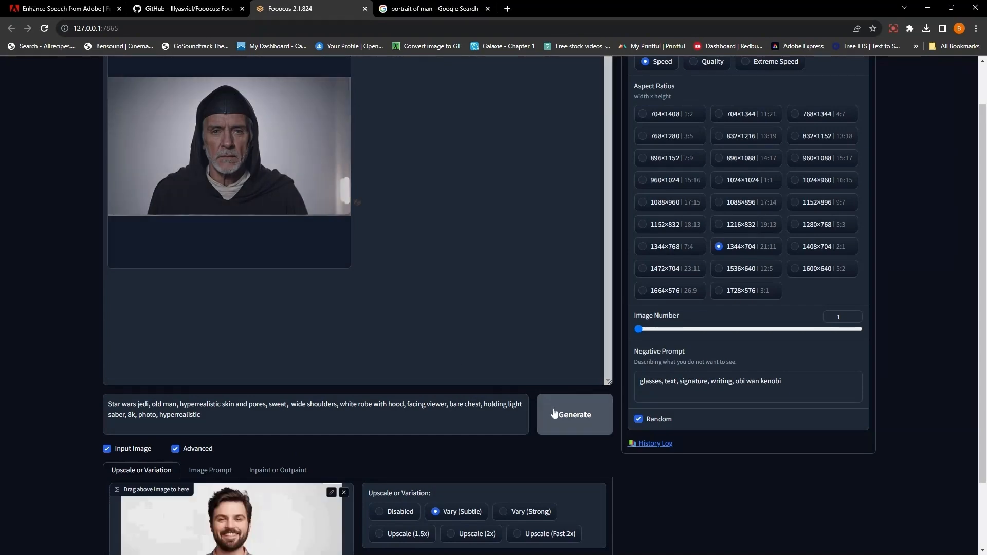
- Generate a Vary (Subtle) result from the bearded man input image
click(574, 414)
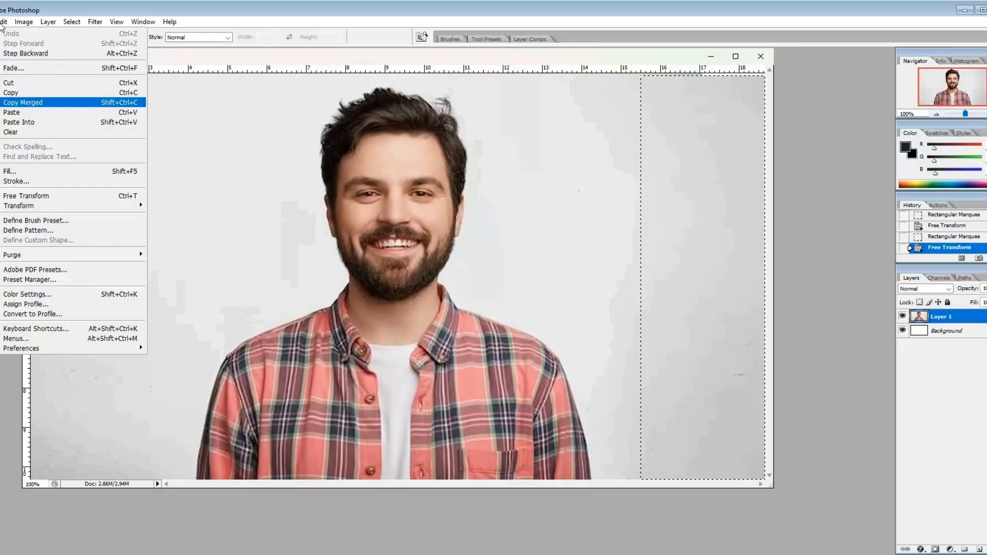
- Paste the generated portrait as a layer and brush light grey over the whole plaid shirt
click(11, 113)
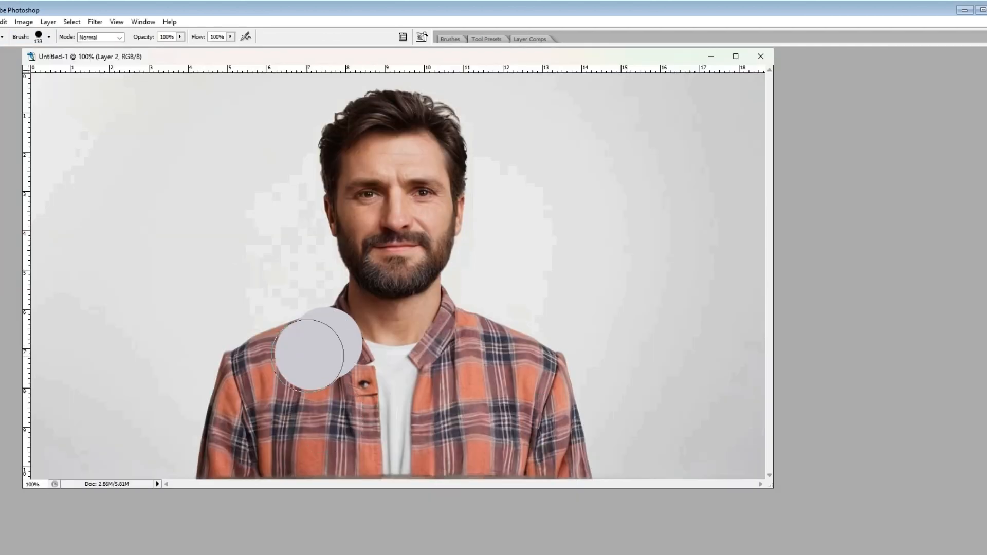
drag(318, 349, 341, 444)
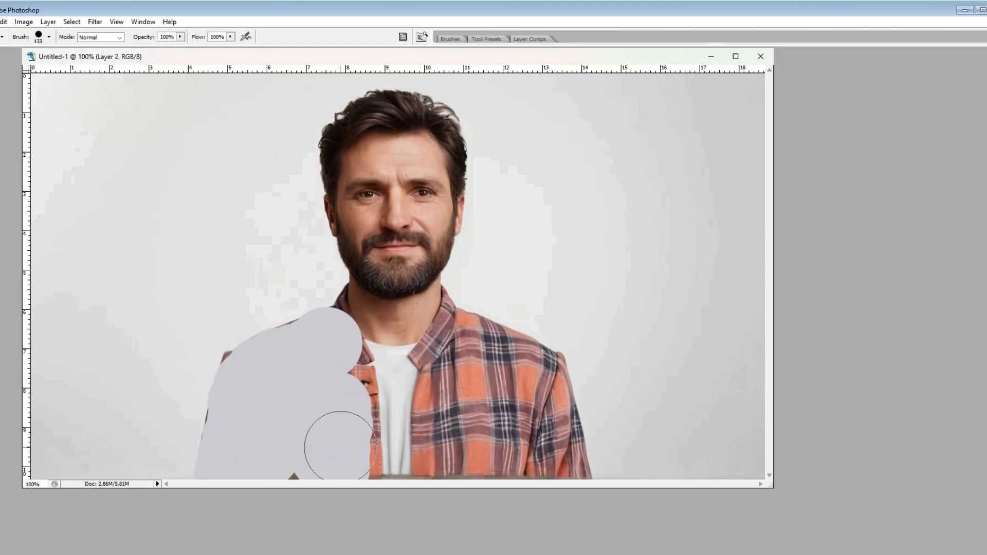
drag(340, 448, 538, 384)
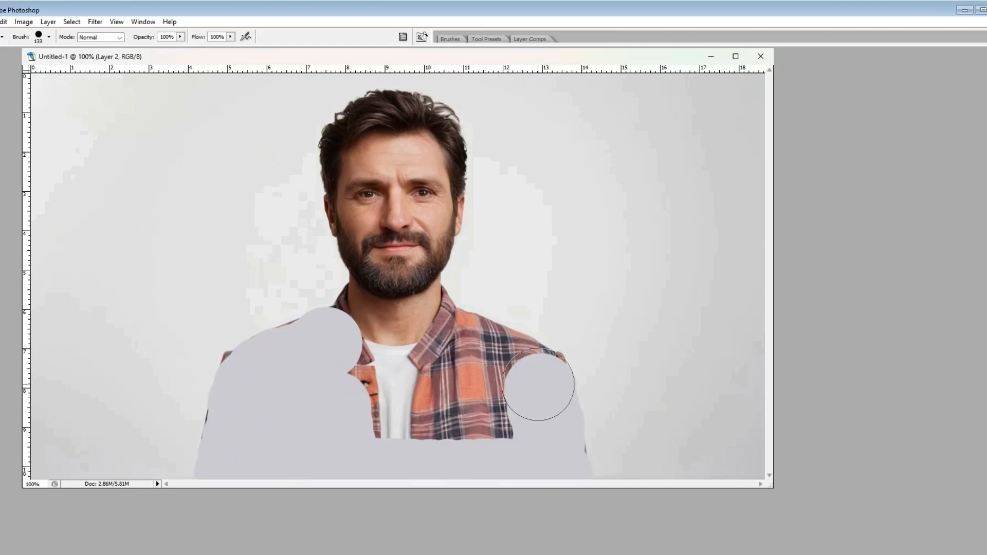
drag(538, 383, 498, 436)
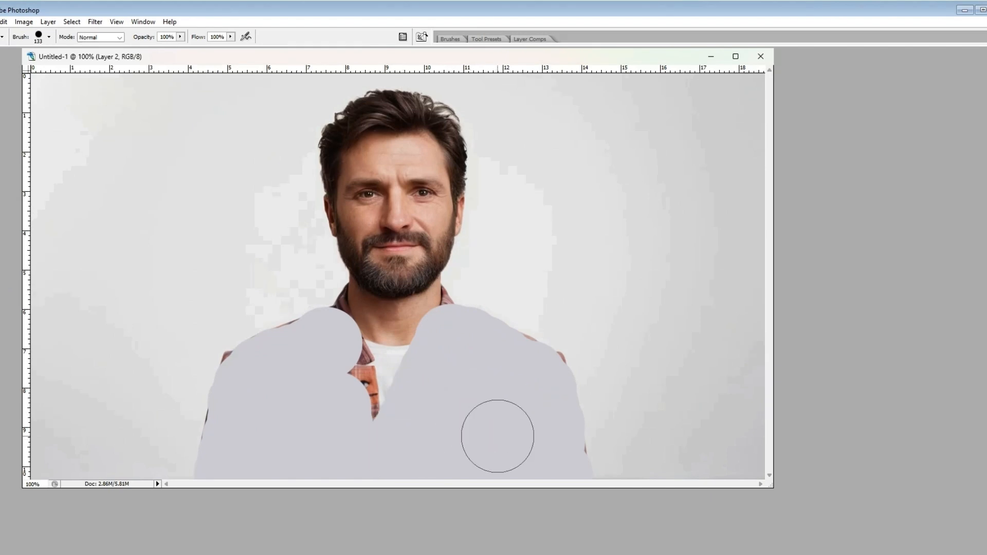
drag(498, 437, 326, 363)
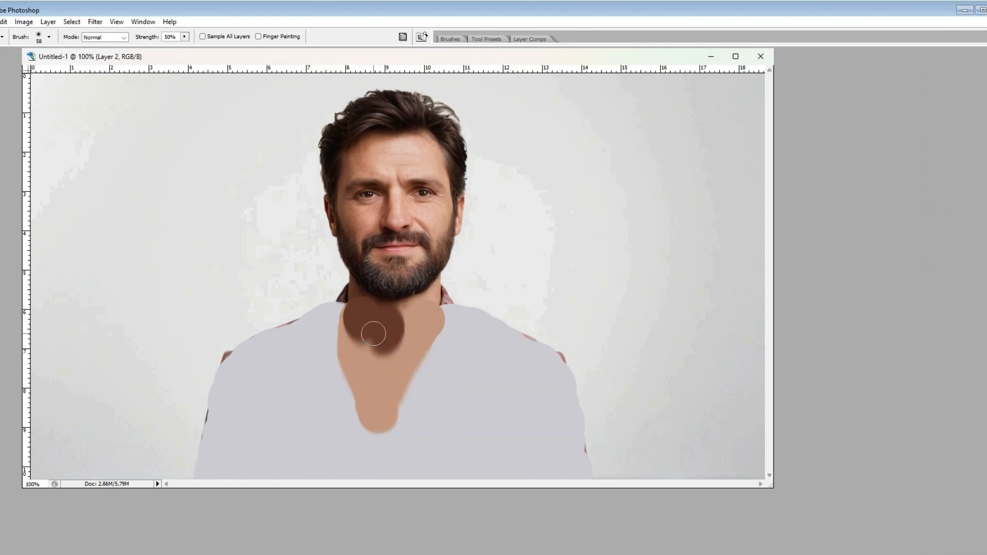
- Smudge skin tone down into a bare V chest and brush a grey hood around the head
drag(374, 333, 398, 350)
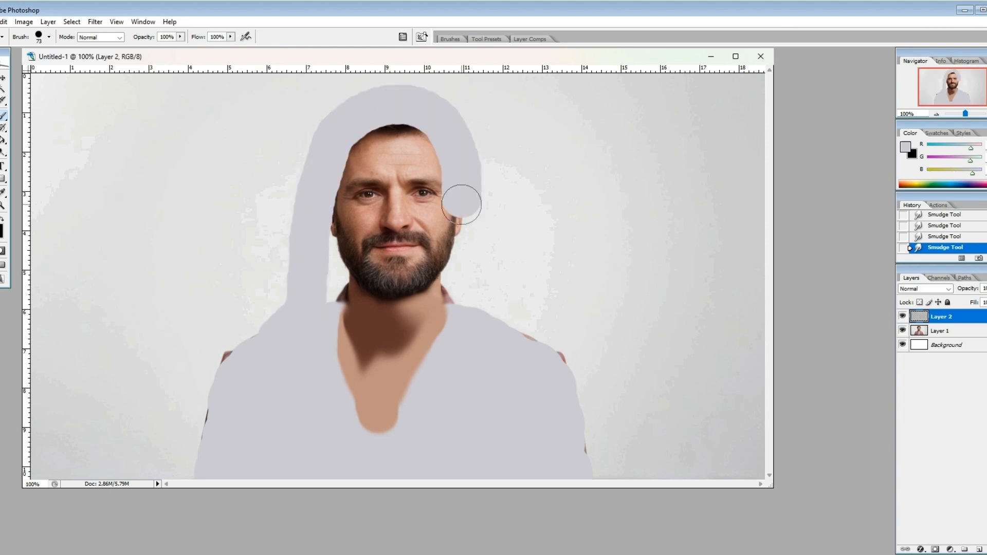
drag(460, 202, 327, 277)
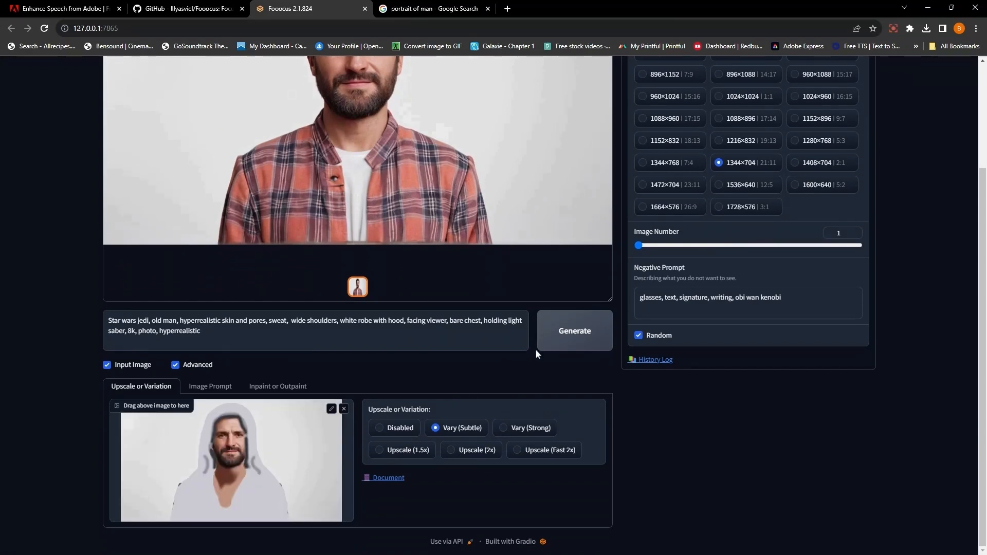
- Generate a realistic hooded white-robed man from the sketch, inspect it full size and select the result
click(573, 330)
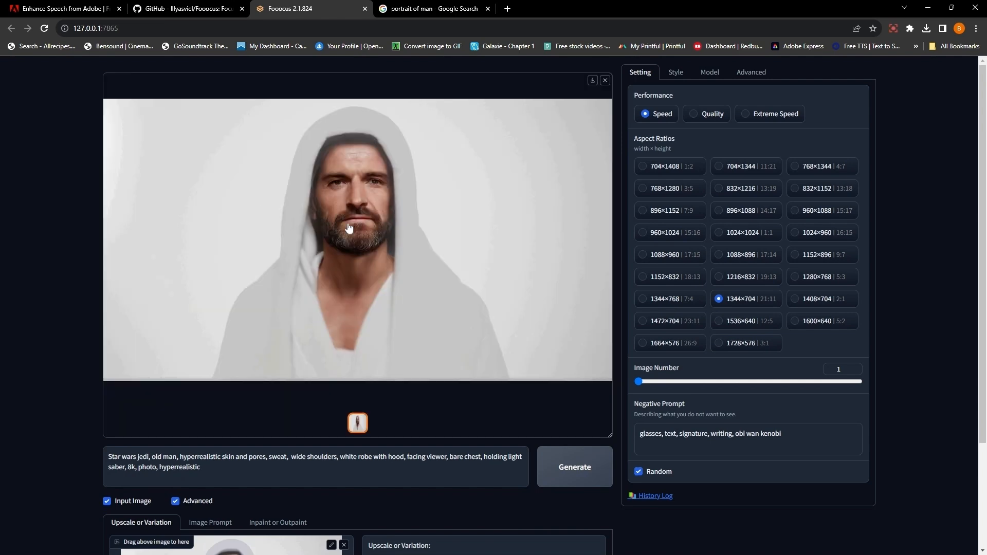
click(350, 228)
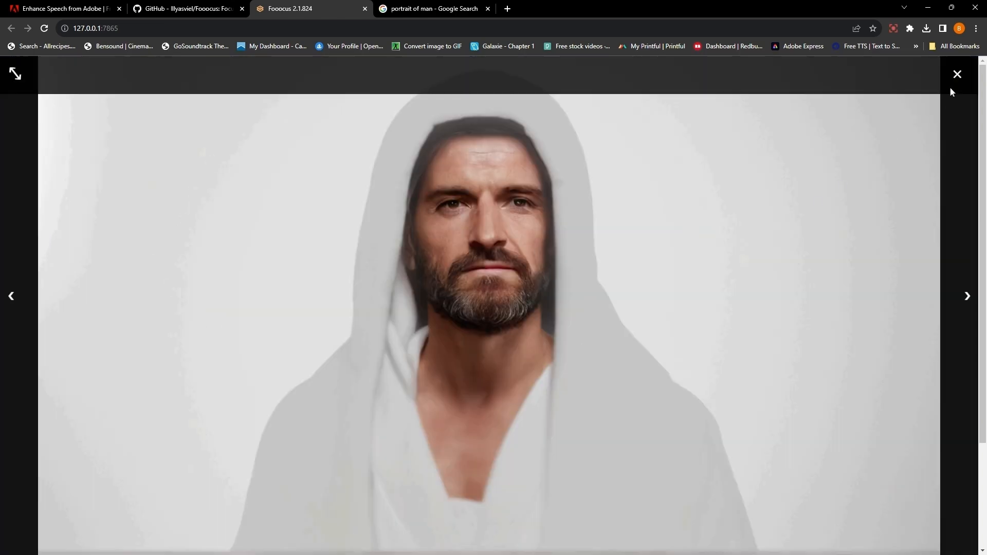
click(956, 74)
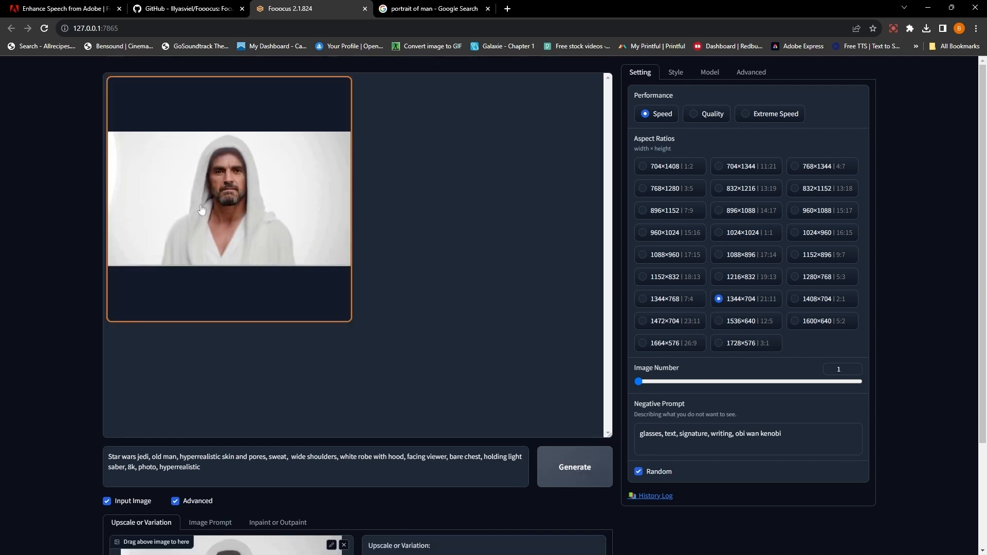
click(574, 467)
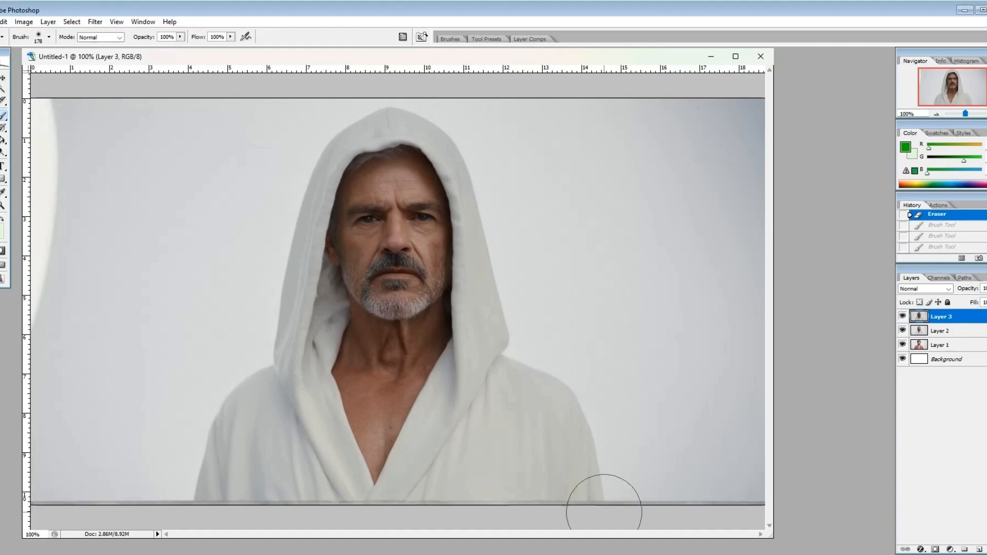
- Erase the pasted layer's stray bottom edge and paint green lightsaber glow on a new layer
drag(604, 504, 680, 148)
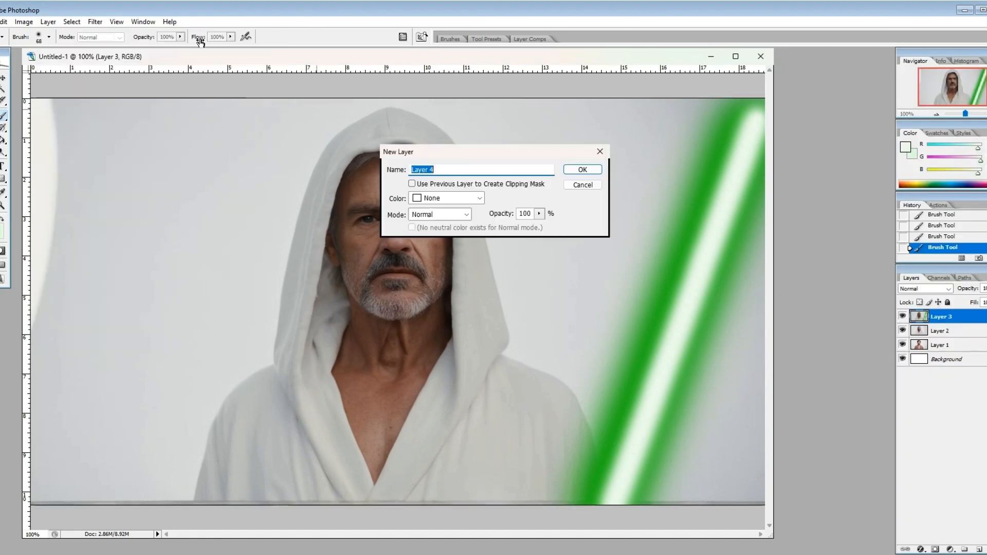
click(581, 169)
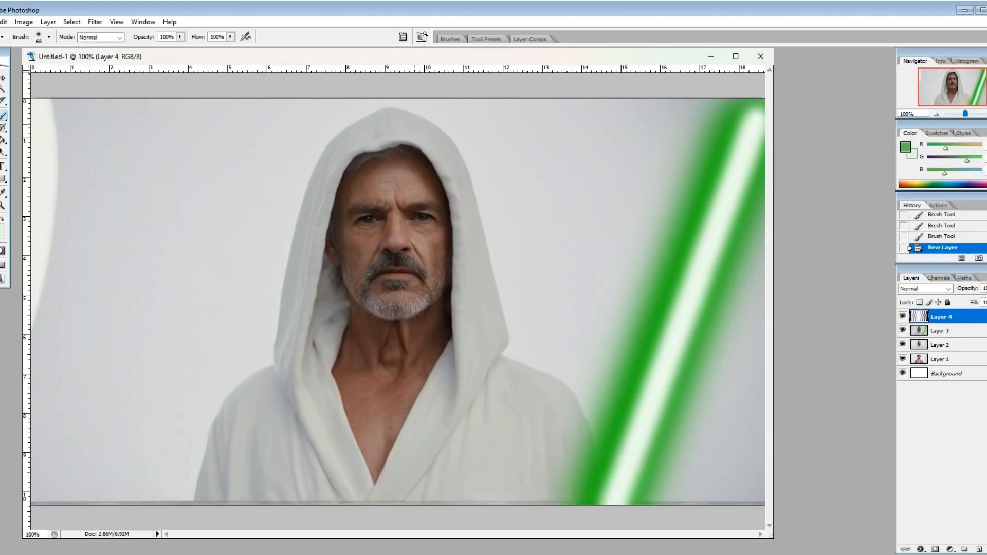
drag(413, 114, 586, 497)
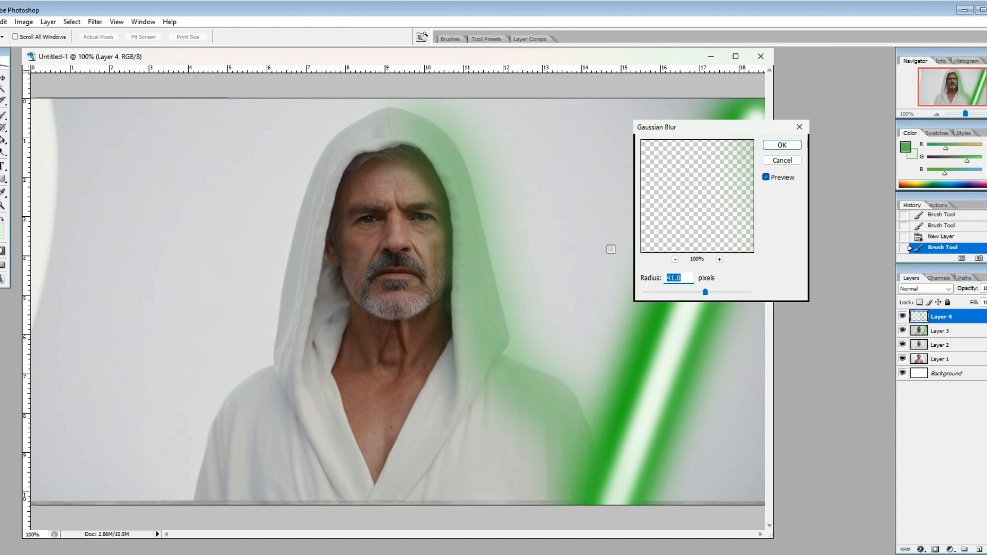
- Gaussian-blur the green glow layer and erase the glow spilling around the hood
click(780, 145)
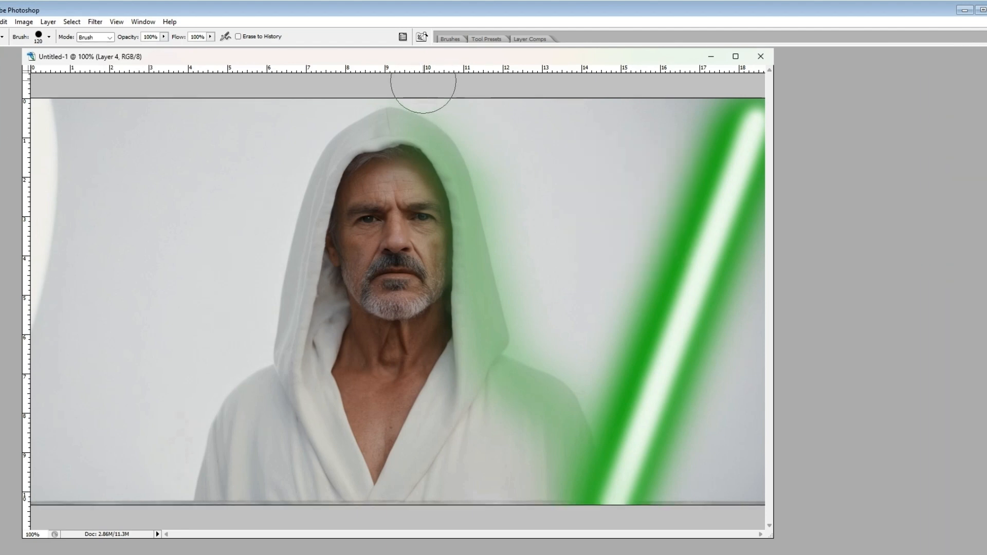
drag(422, 89, 600, 371)
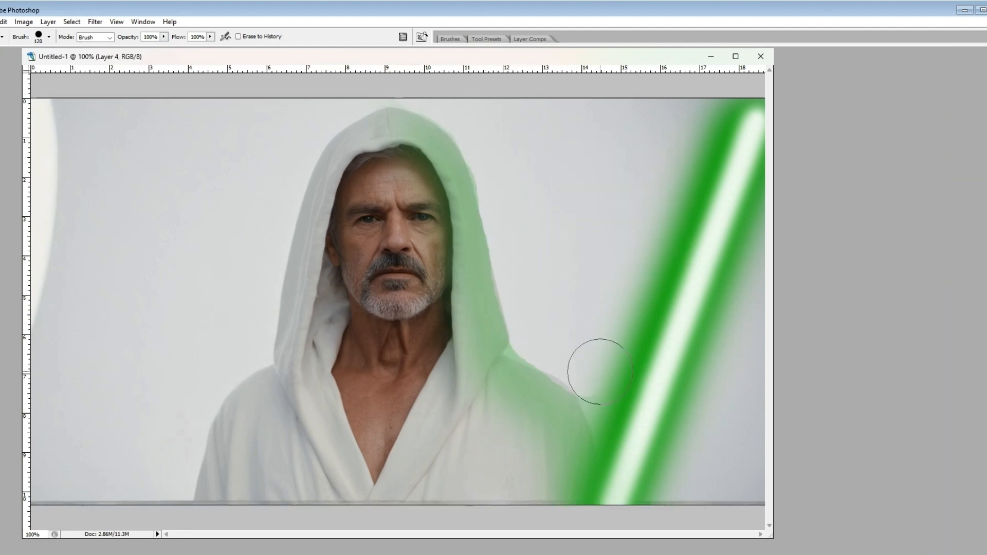
click(5, 21)
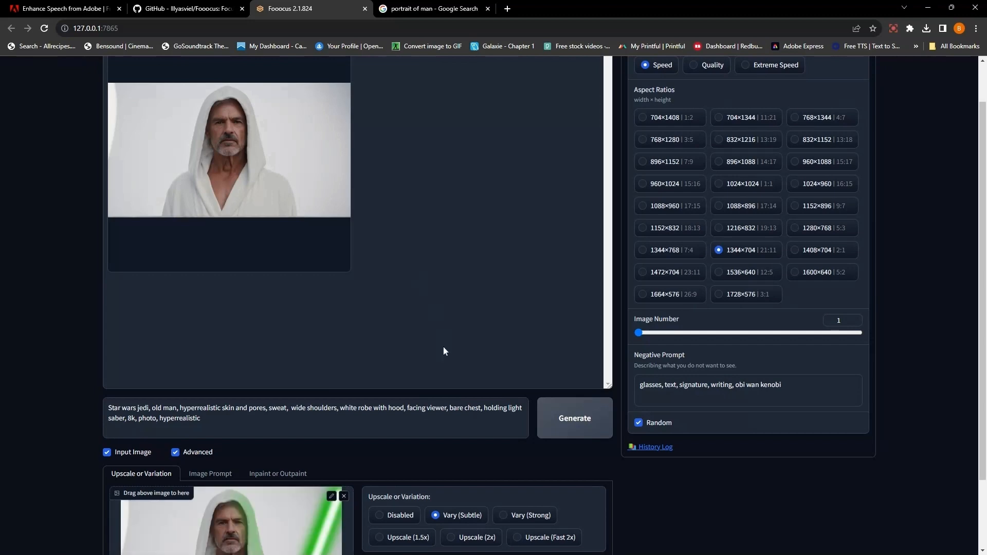
- Generate a subtle variation of the lightsaber-holding jedi, view it larger and grab it for editing
click(573, 417)
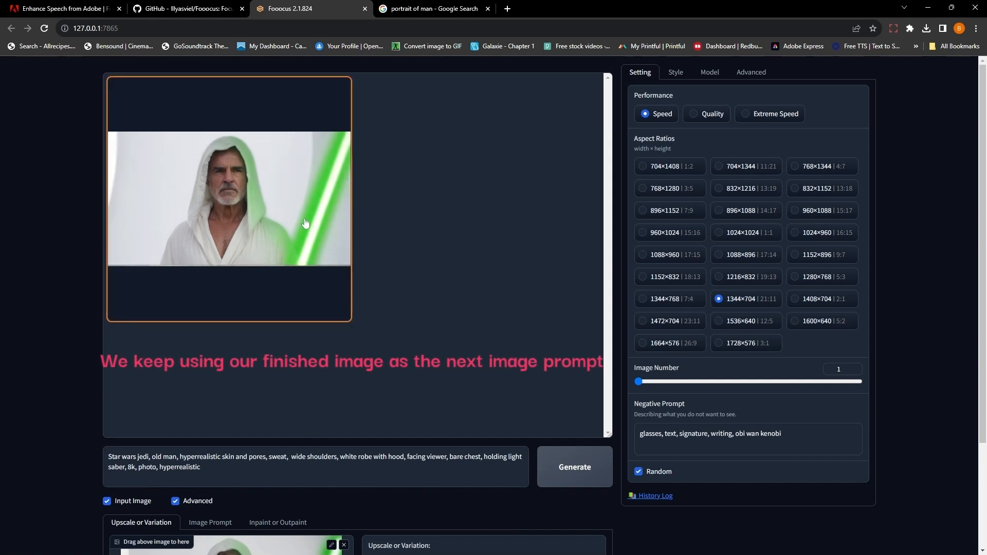
click(574, 466)
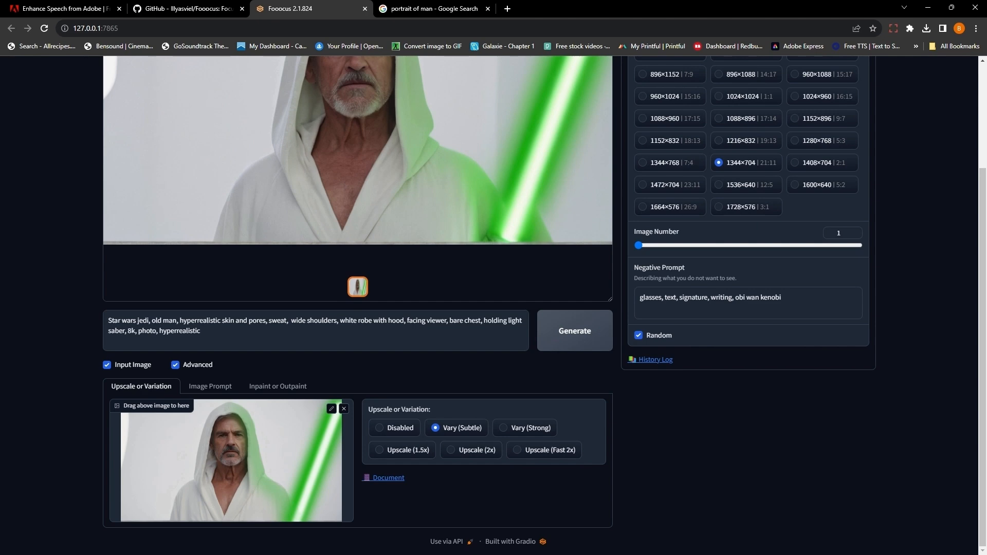
mouse_move(345, 198)
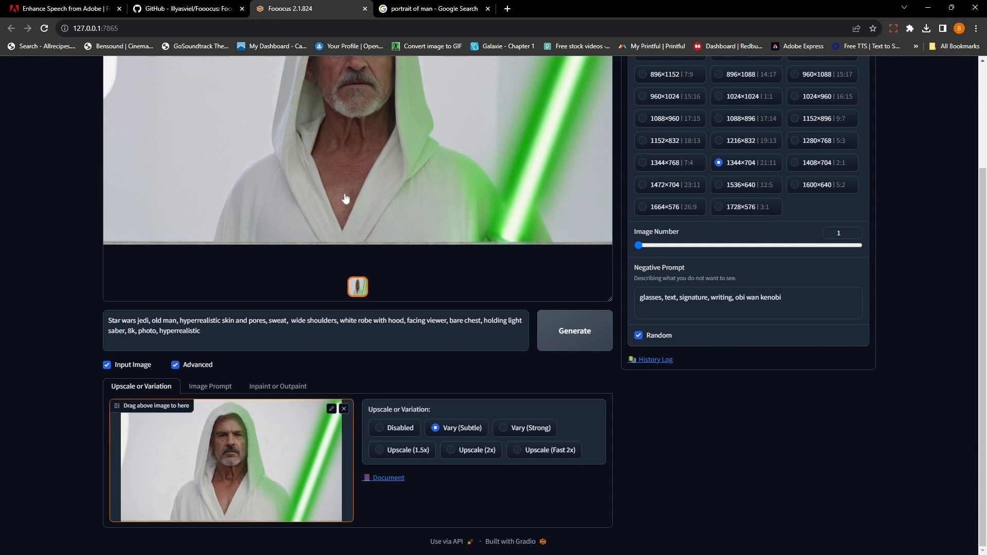
click(573, 330)
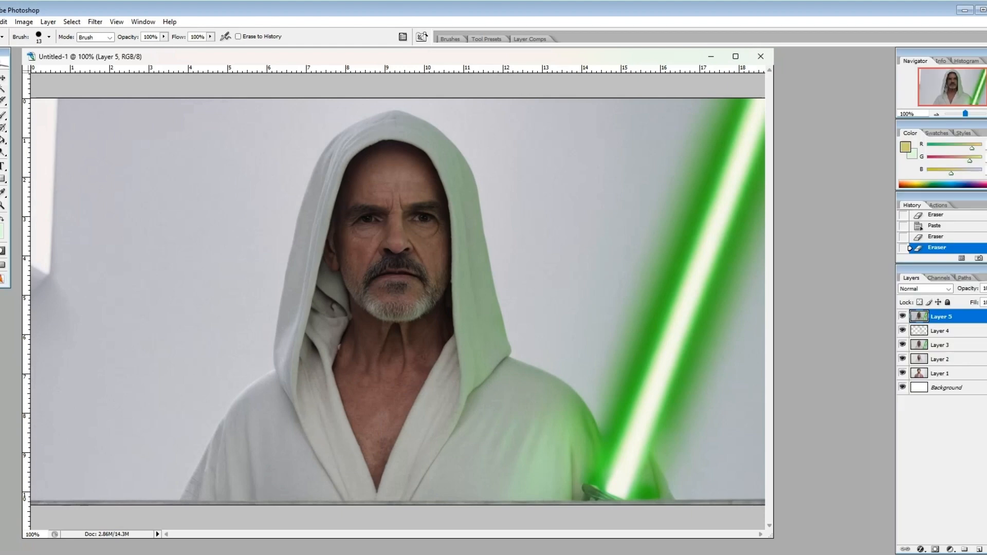
- Paint a chain of soft gold beads on Layer 5 from the left shoulder, down the chest and up to the right shoulder
click(49, 37)
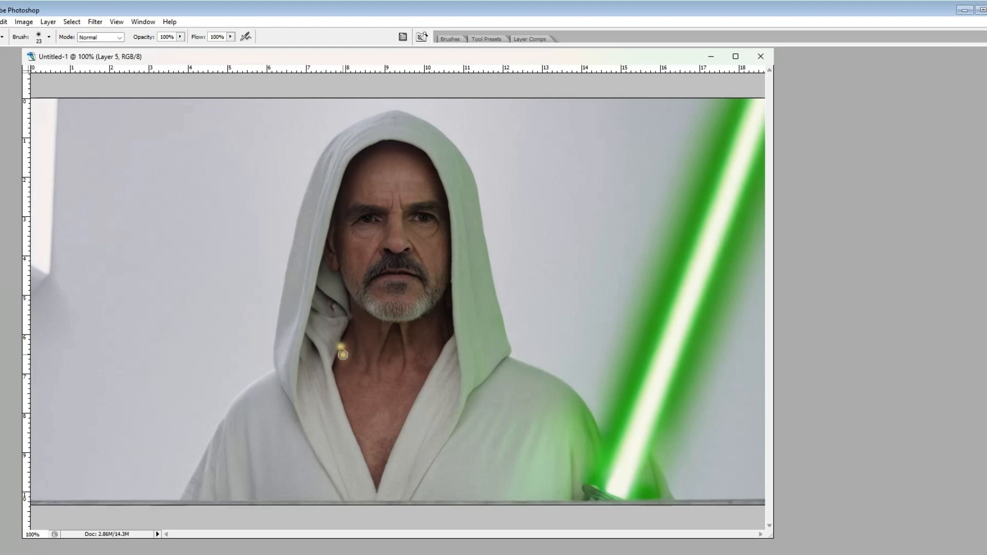
drag(343, 354, 354, 392)
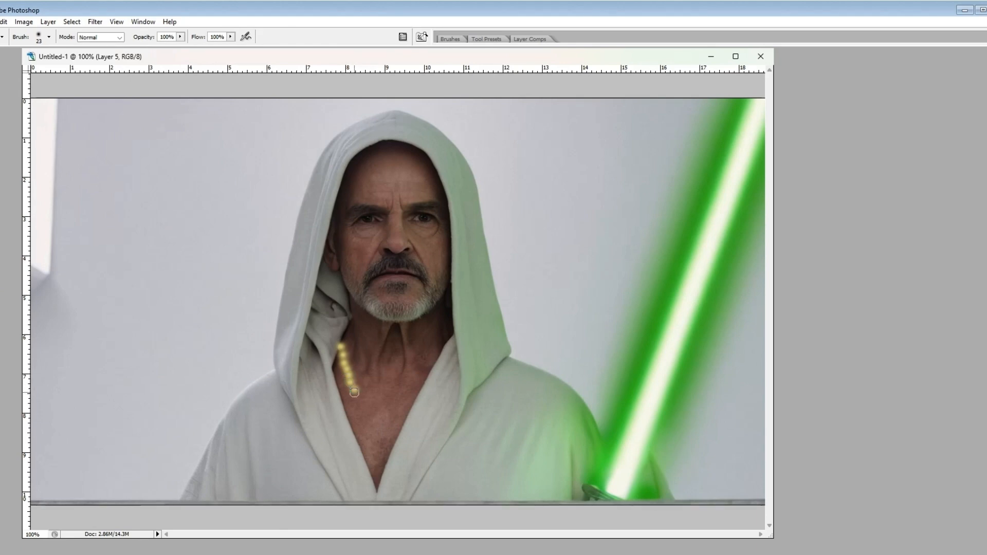
drag(354, 391, 376, 413)
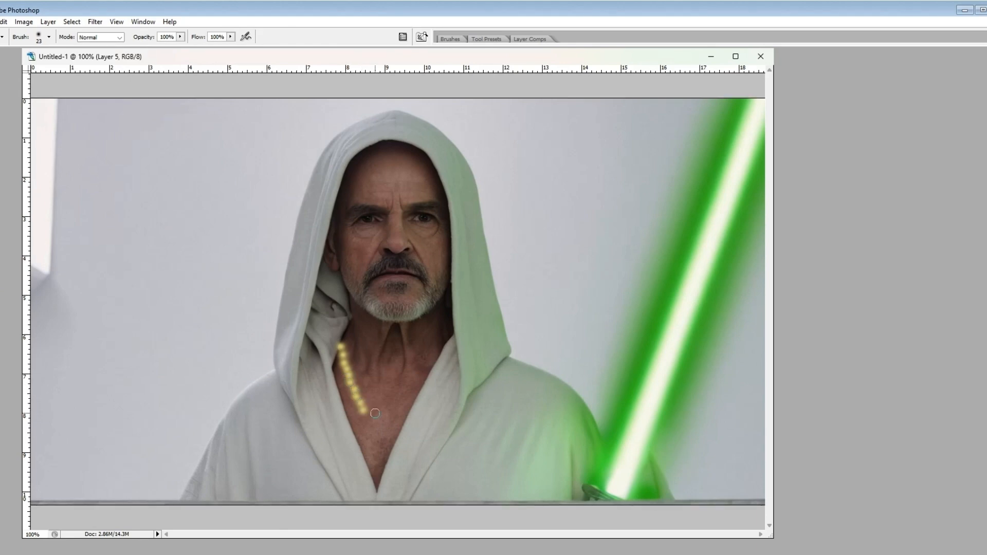
drag(372, 413, 407, 388)
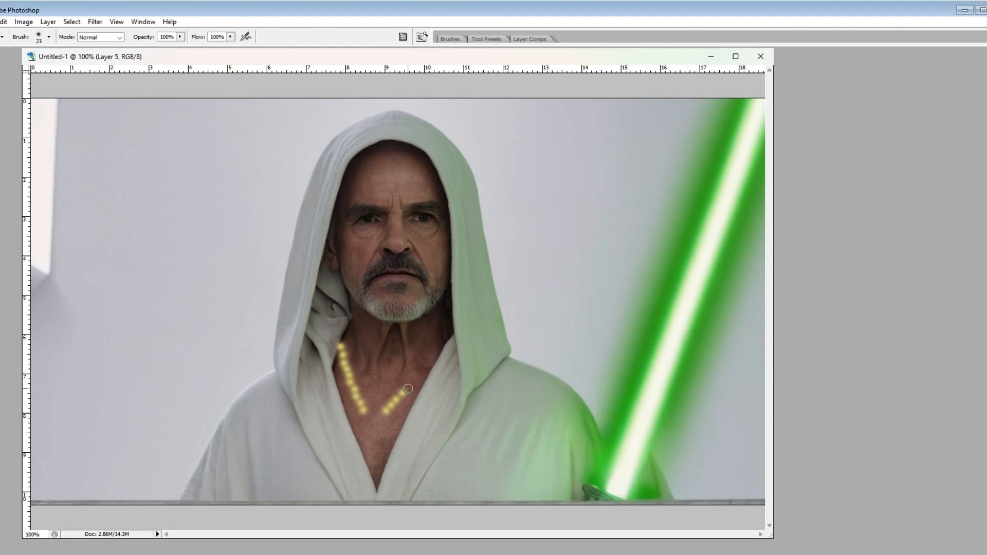
drag(409, 389, 427, 362)
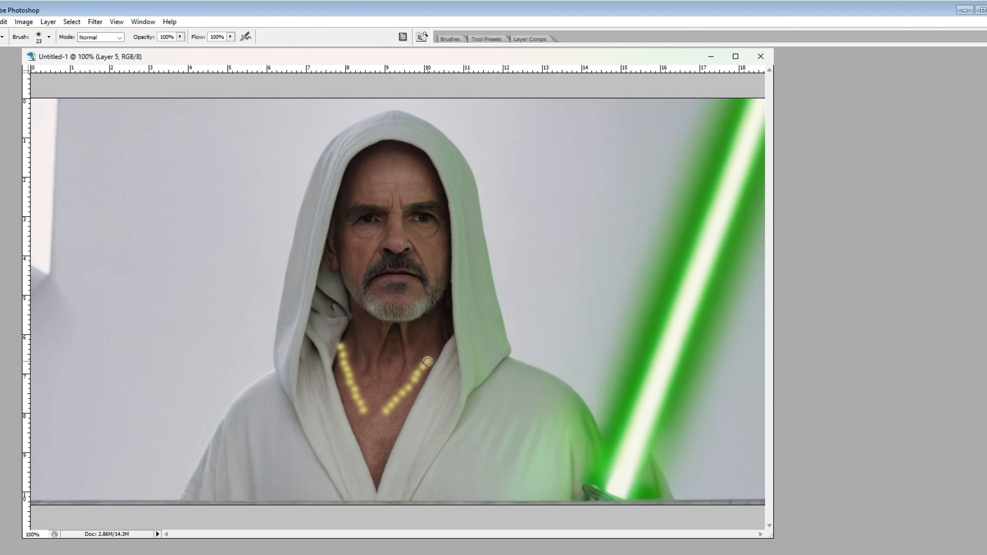
click(428, 347)
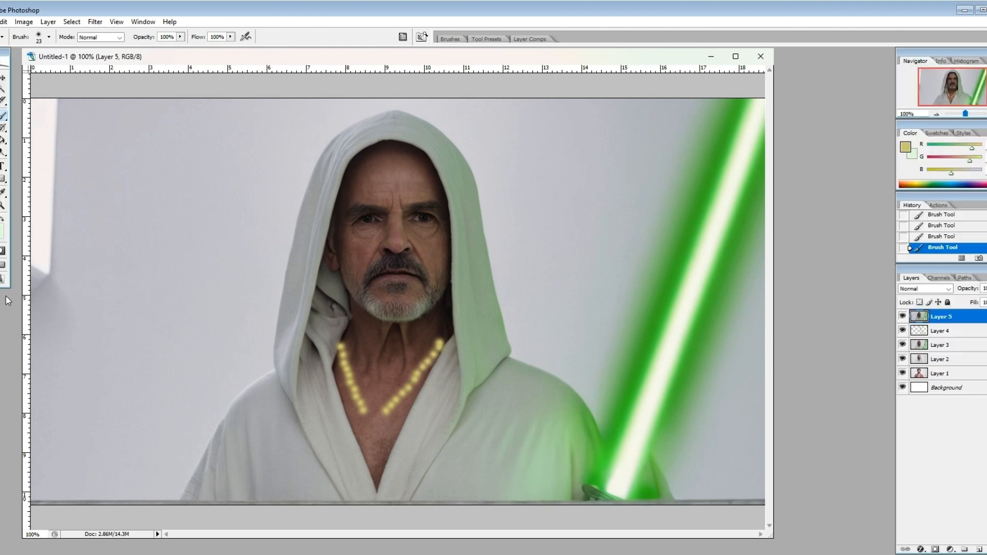
click(39, 37)
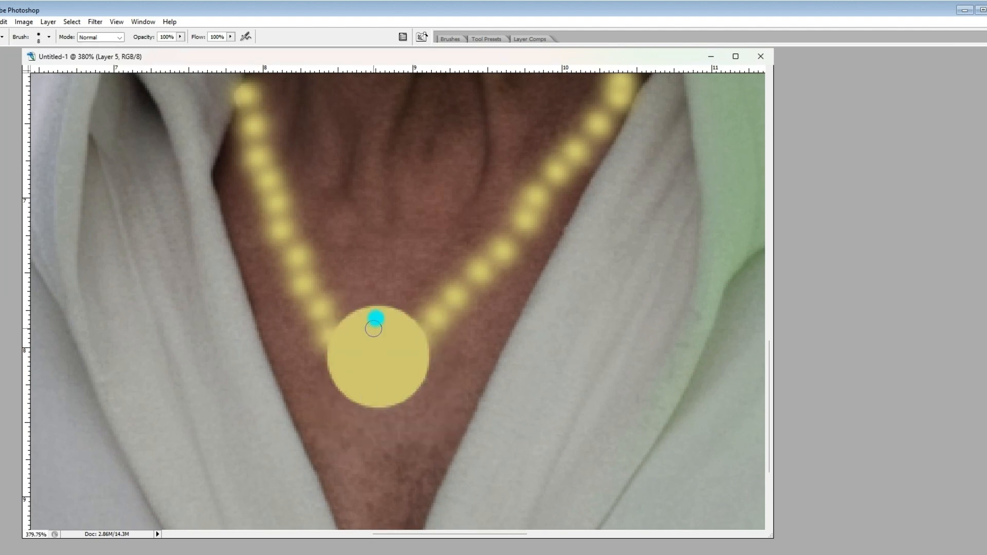
- Draw a diamond-shaped crystal outline on the gold pendant and fill it with cyan blue
drag(374, 316, 376, 400)
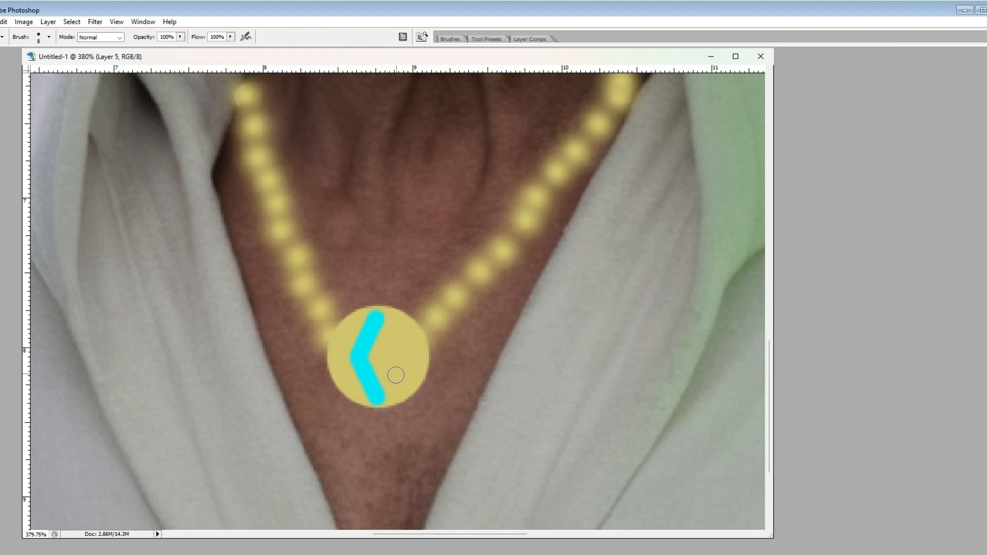
drag(395, 375, 405, 359)
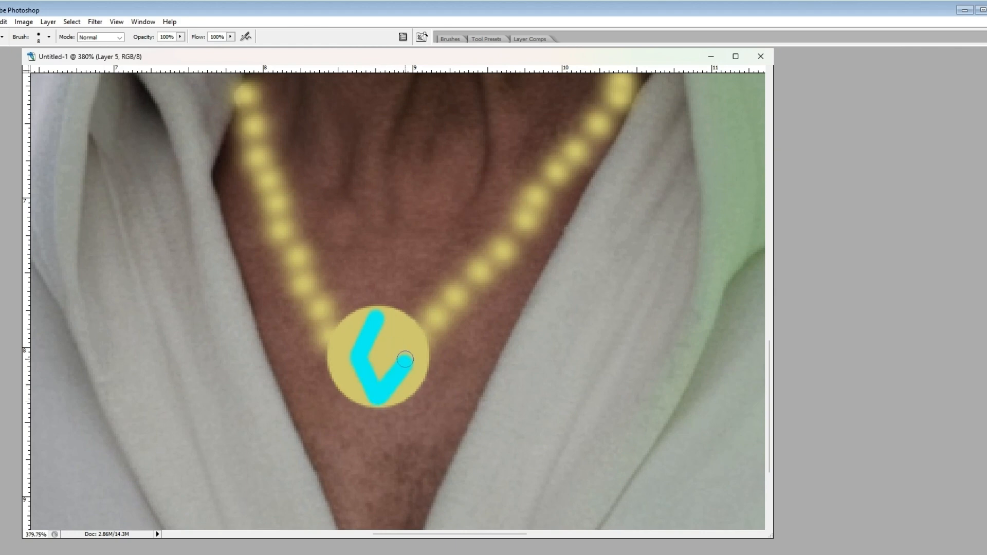
drag(404, 360, 383, 361)
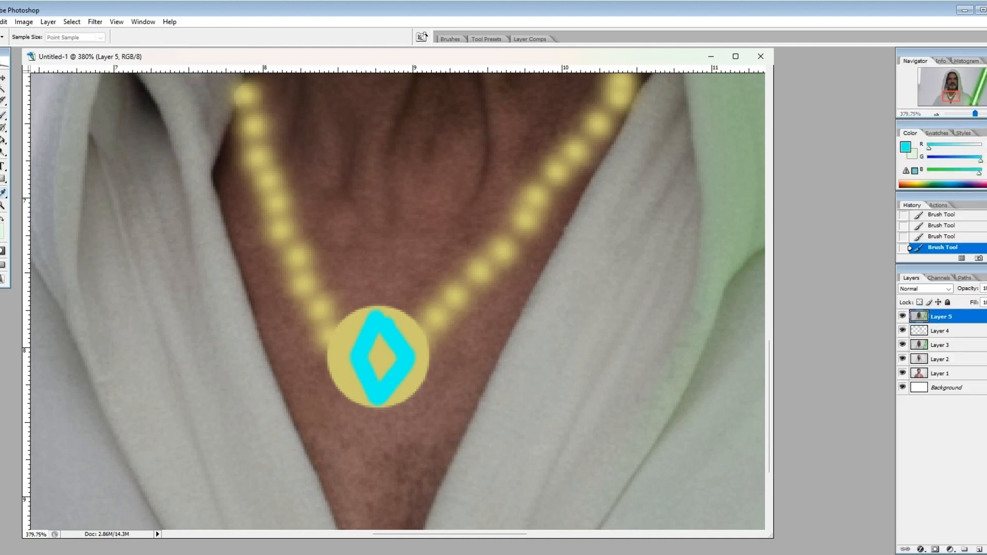
click(379, 340)
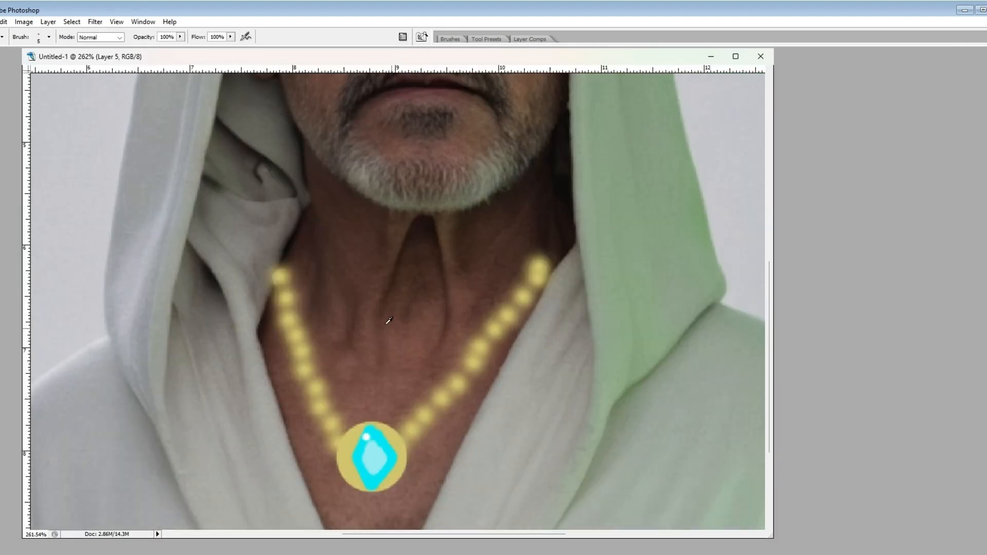
- Save the edited jedi portrait as a new file via File > Save As
click(3, 22)
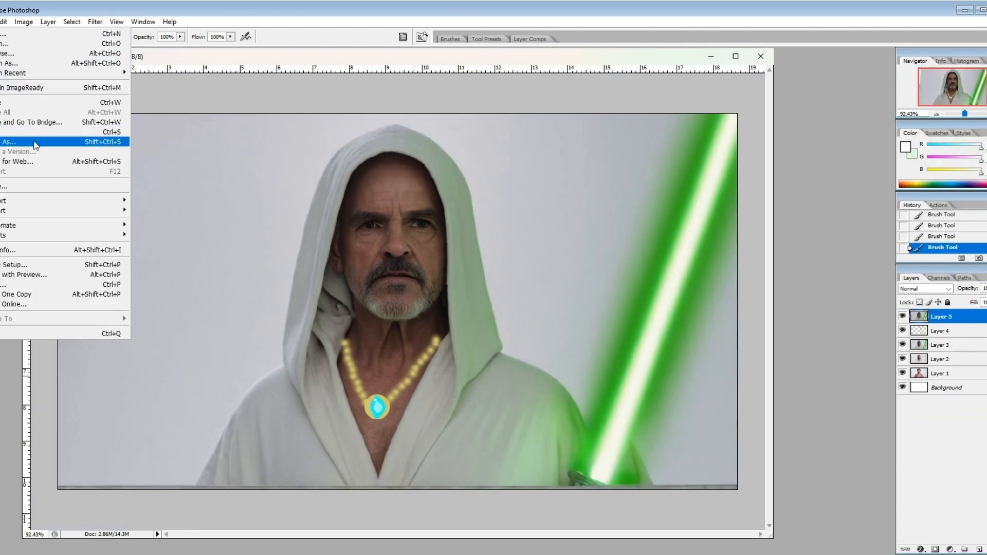
click(9, 142)
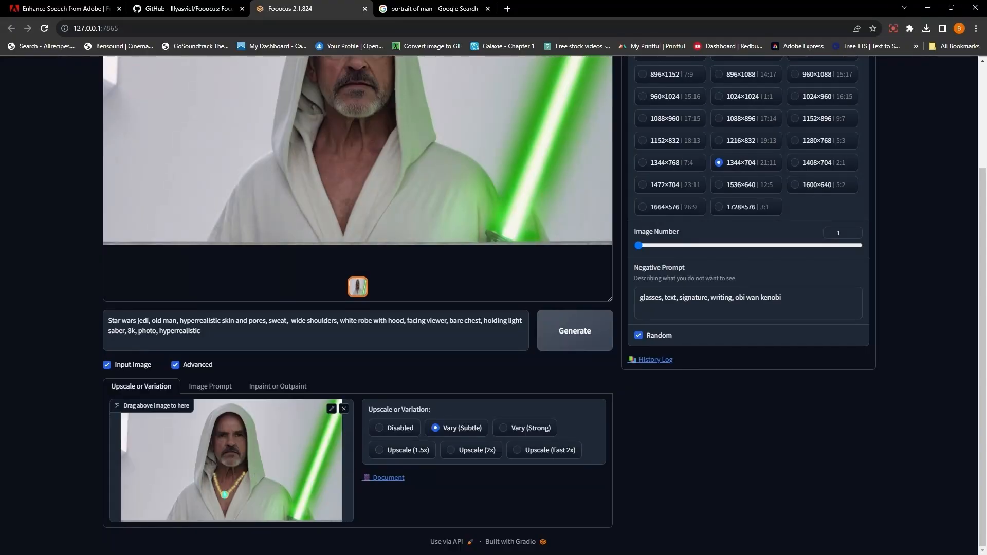
- Add 'gold necklace with blue crystal' to the prompt, generate the variation, then begin adding 'white beard'
text(gold necklace with blue crystal)
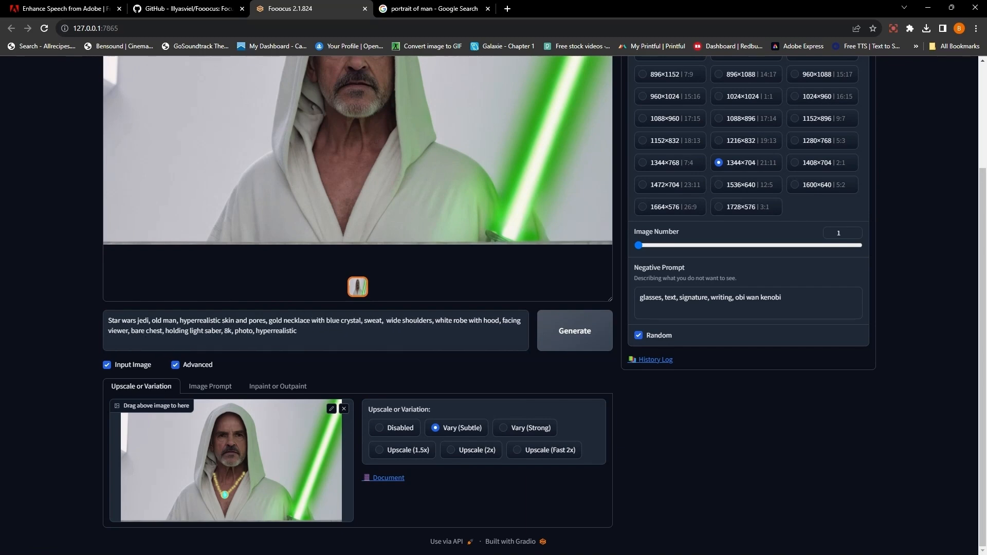
click(573, 330)
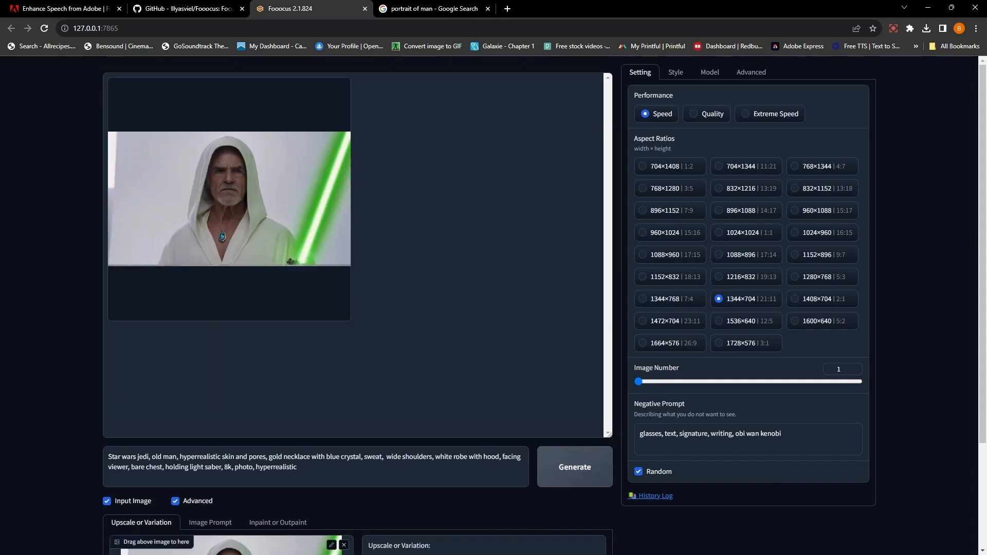
scroll(down, 3)
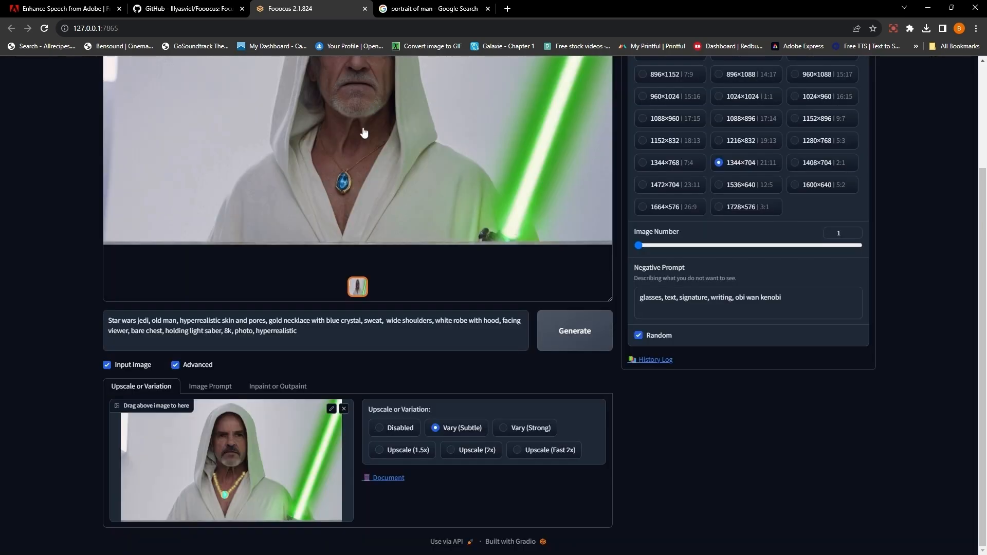
click(573, 331)
text(white bea)
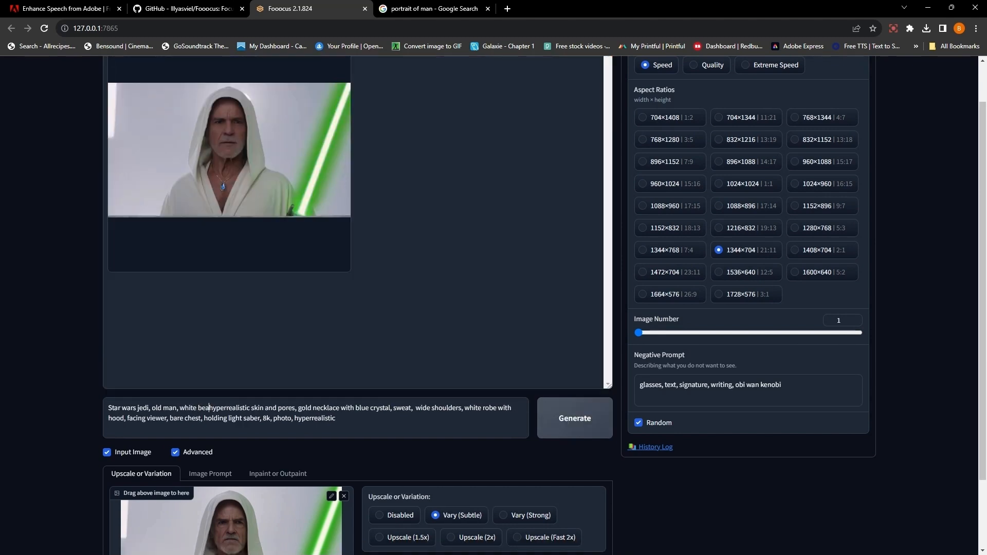
click(573, 419)
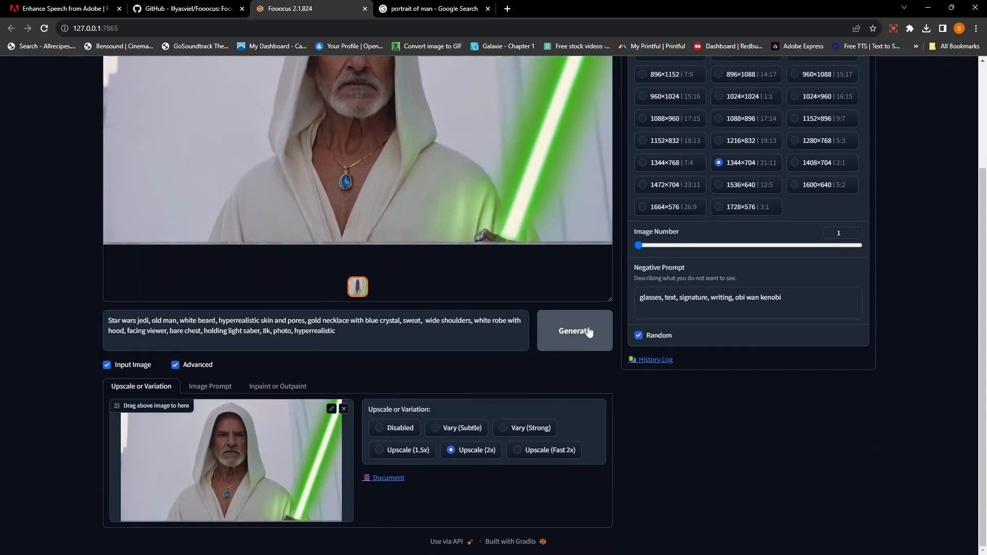
- Generate an Upscale (2x) version of the jedi image with the blue crystal necklace
click(573, 330)
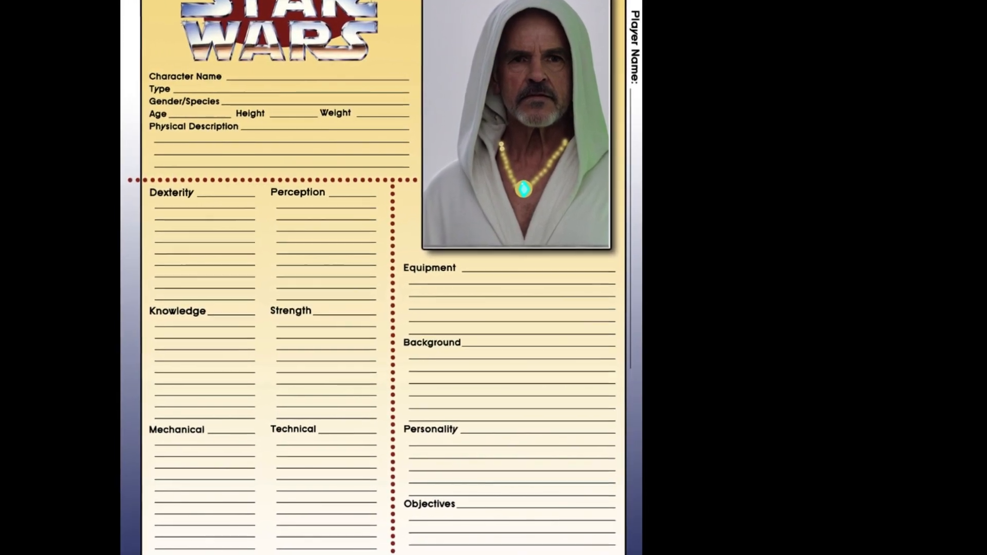
- Scroll the character sheet to view the jedi portrait placed in the top-right photo frame
scroll(down, 3)
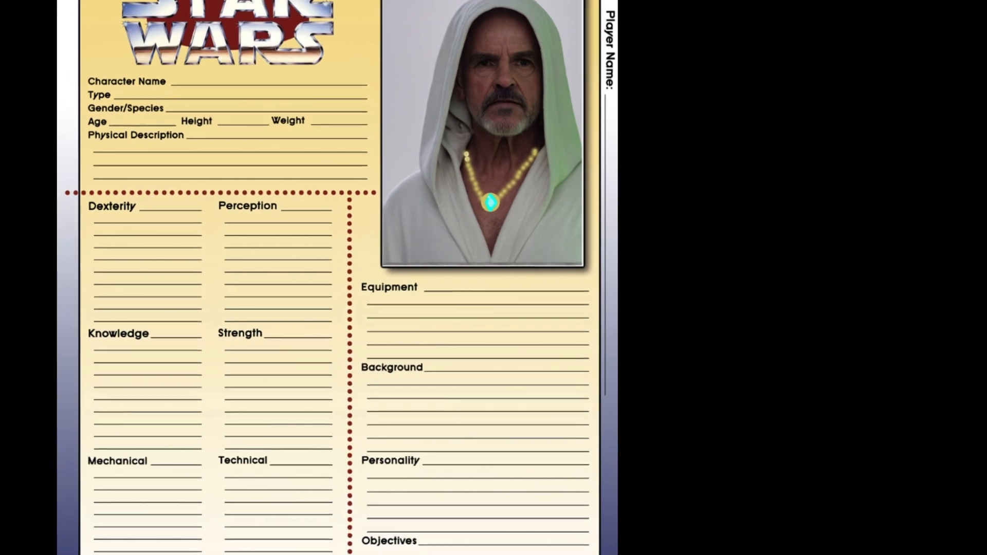